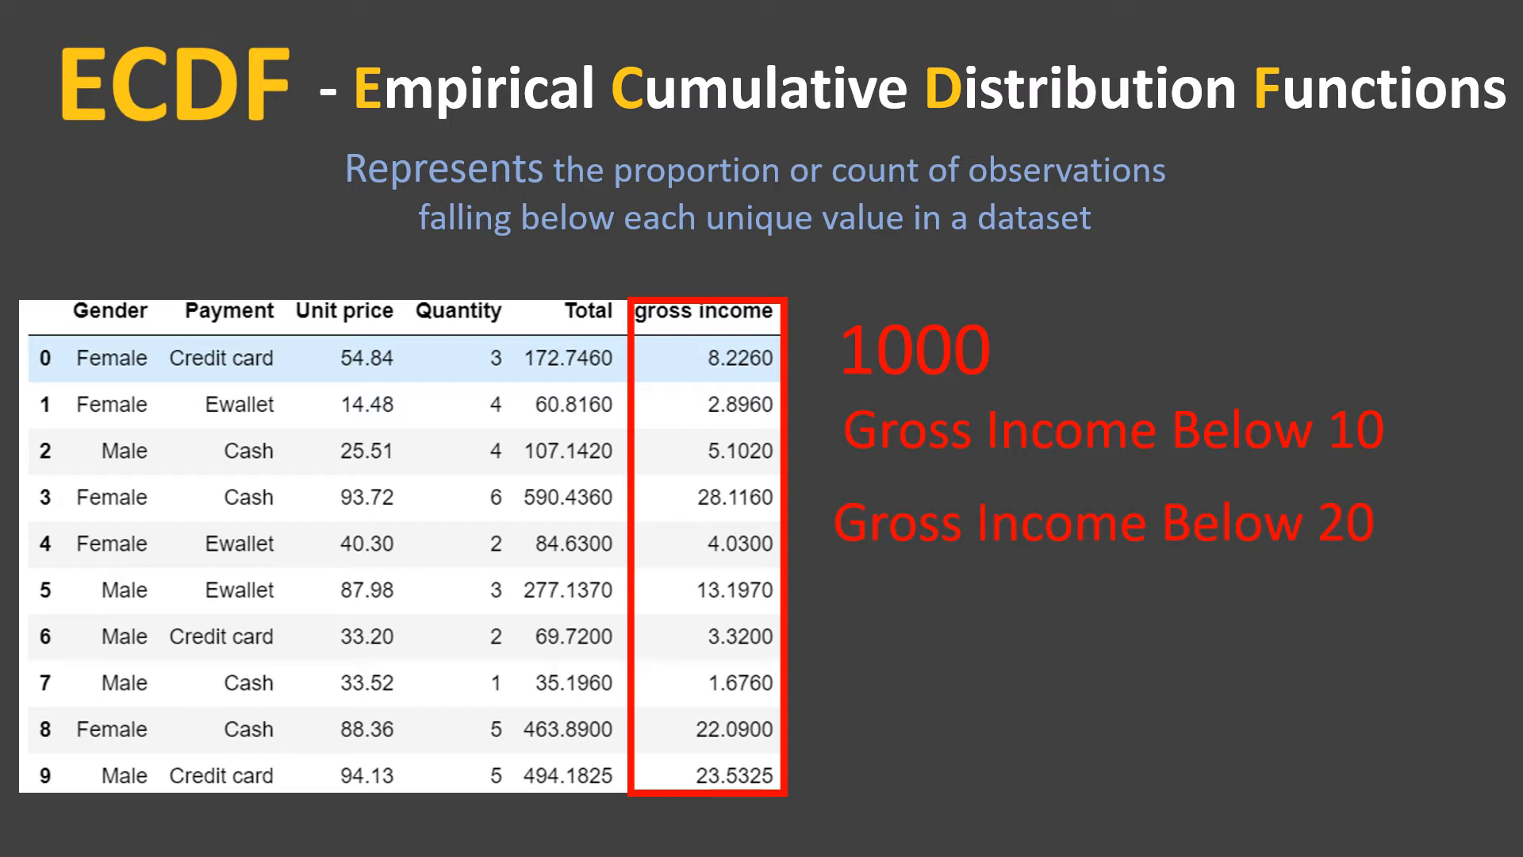
Append mart.head() to the data-loading cell and run it to show the first five rows
click(765, 19)
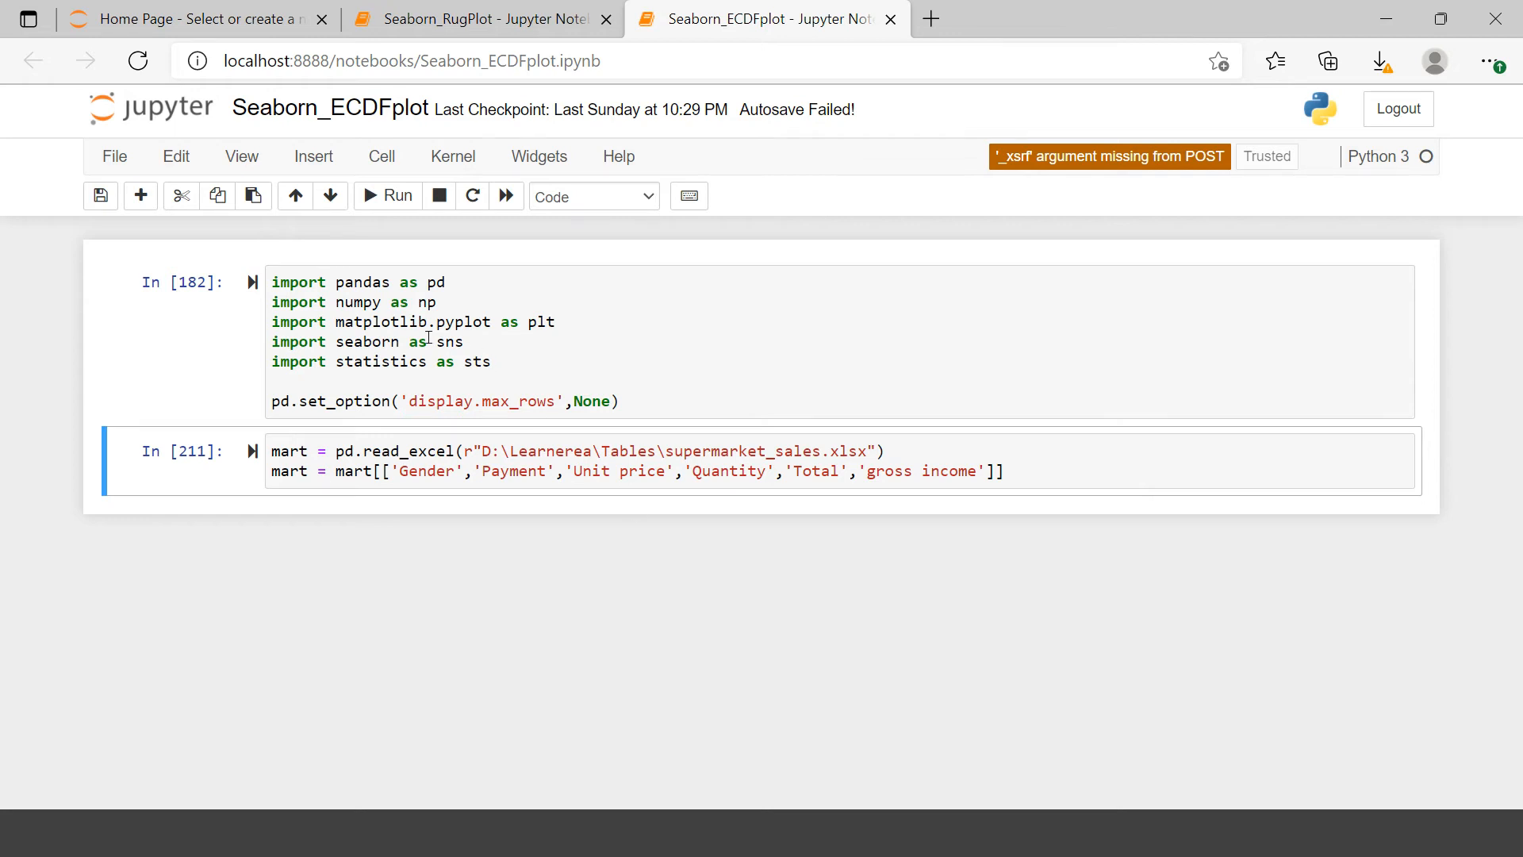
mouse_move(226, 335)
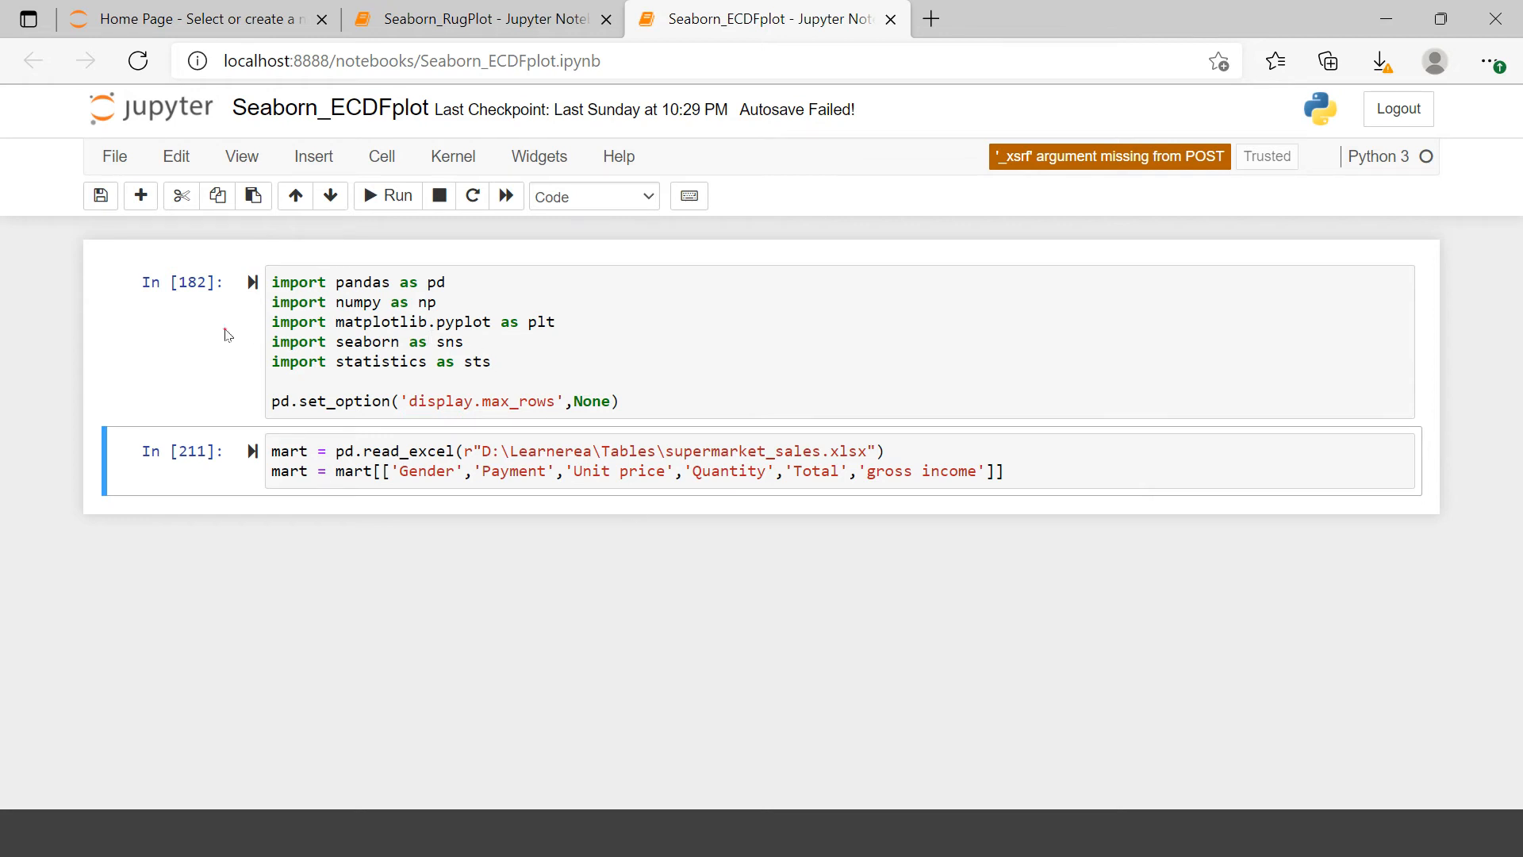
click(562, 346)
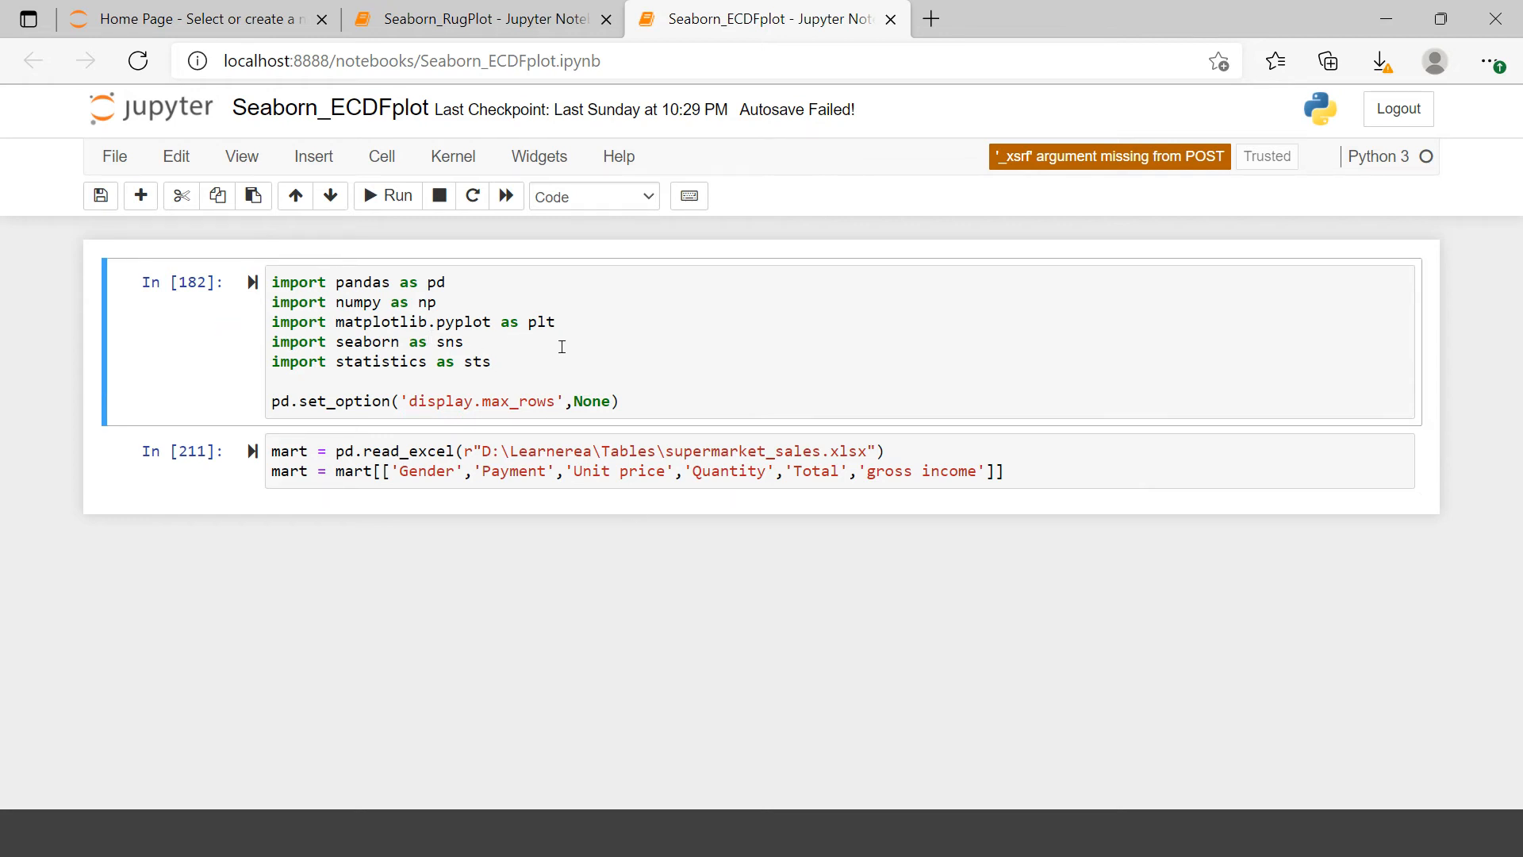
click(503, 462)
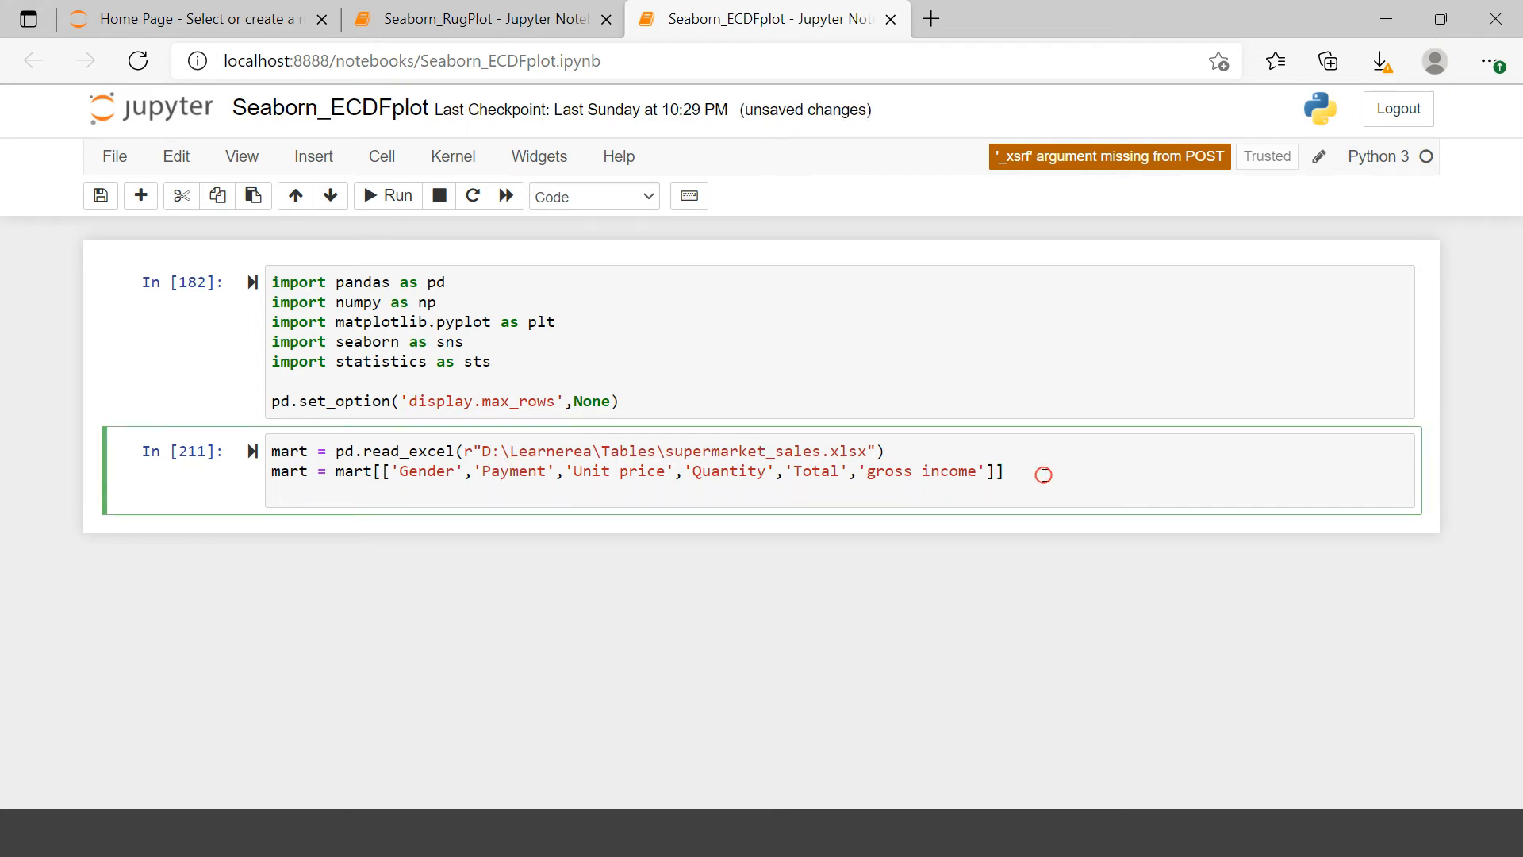
text(mat)
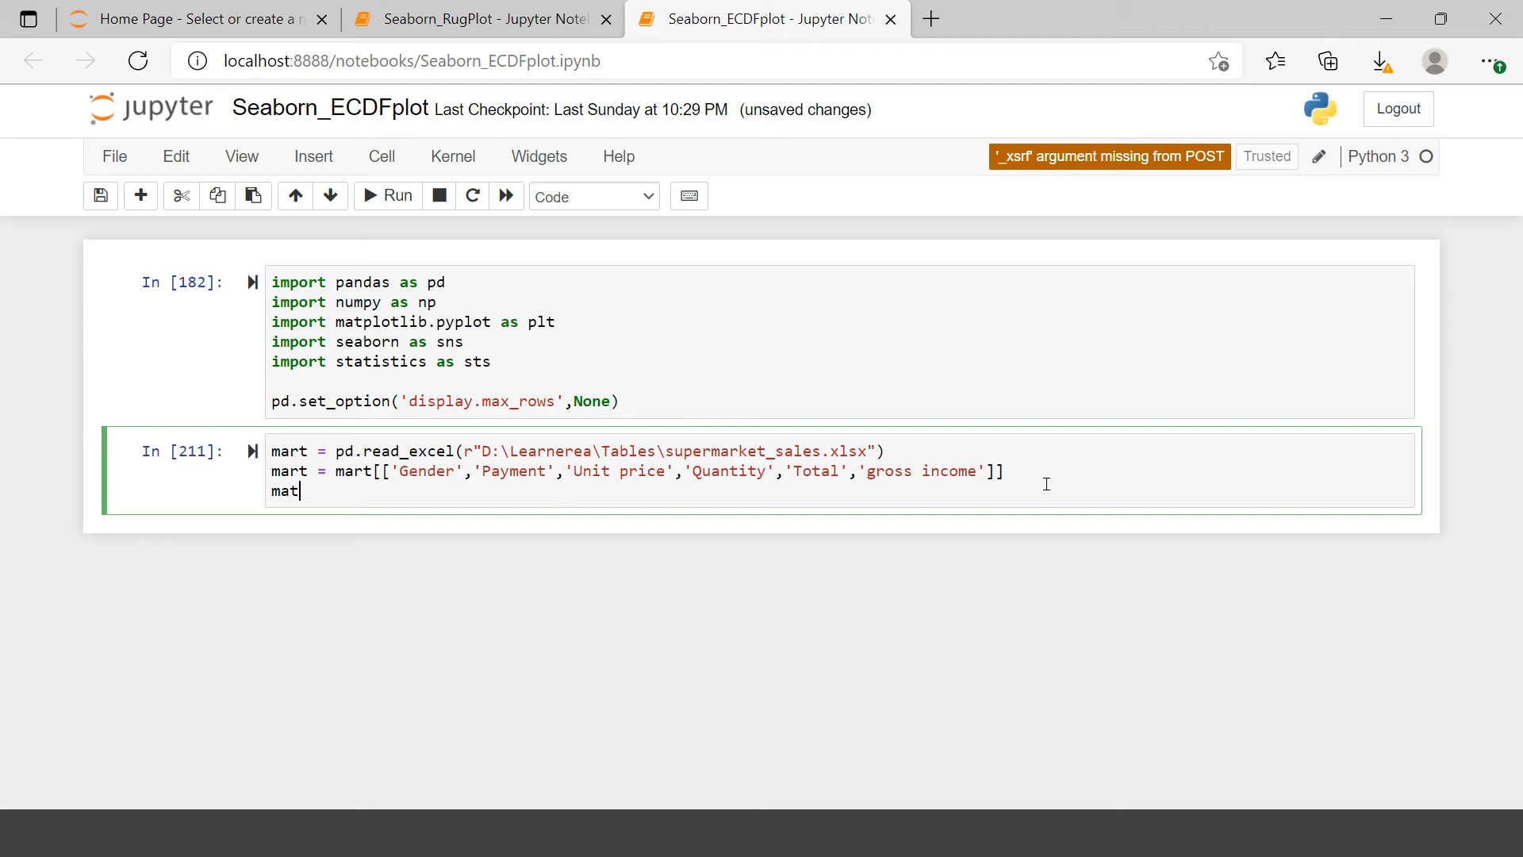
text(.head()
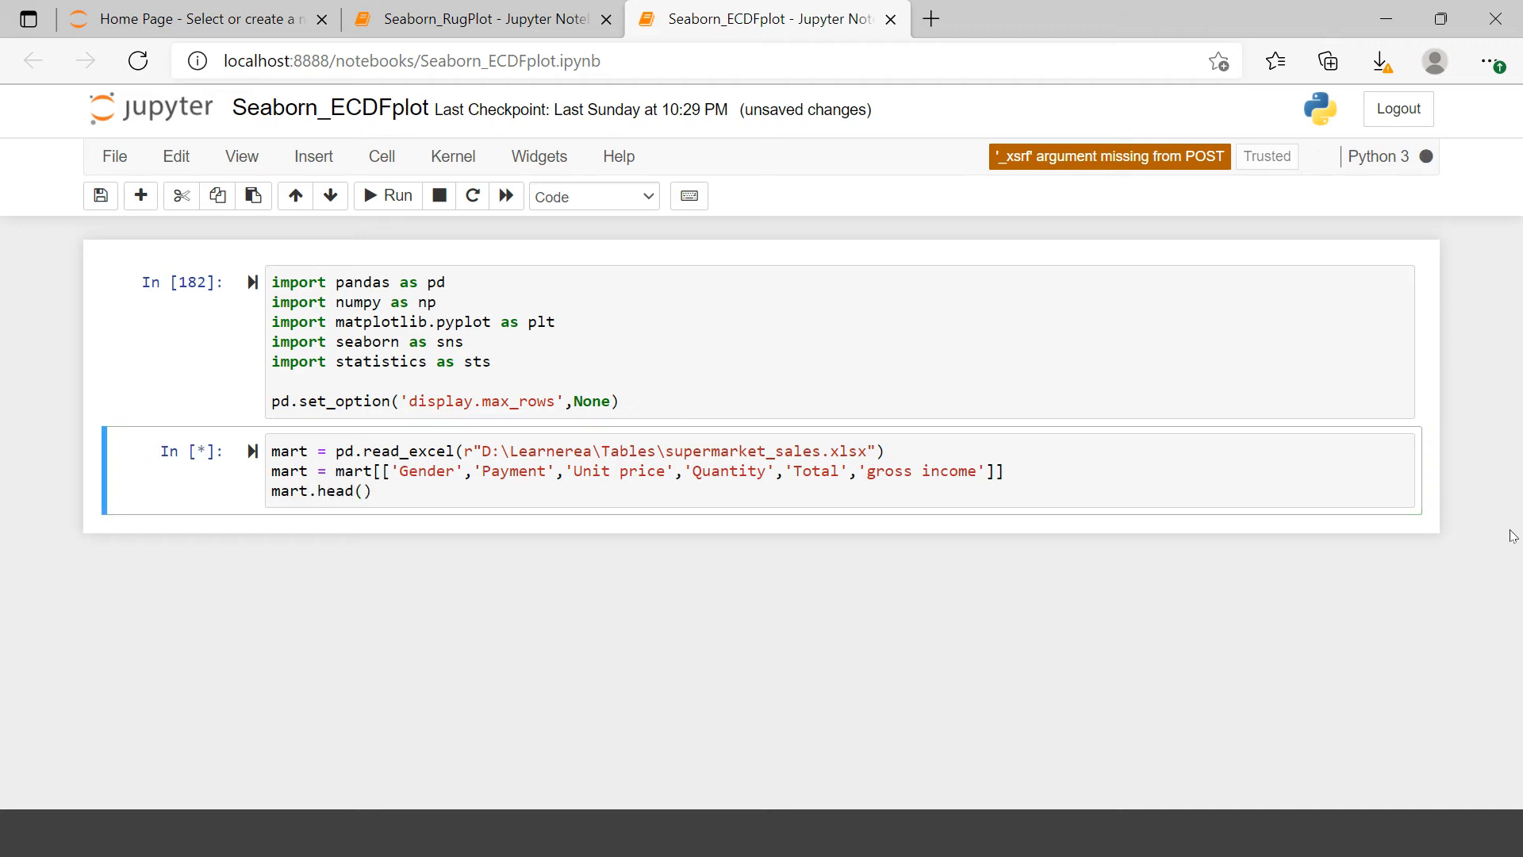
click(388, 196)
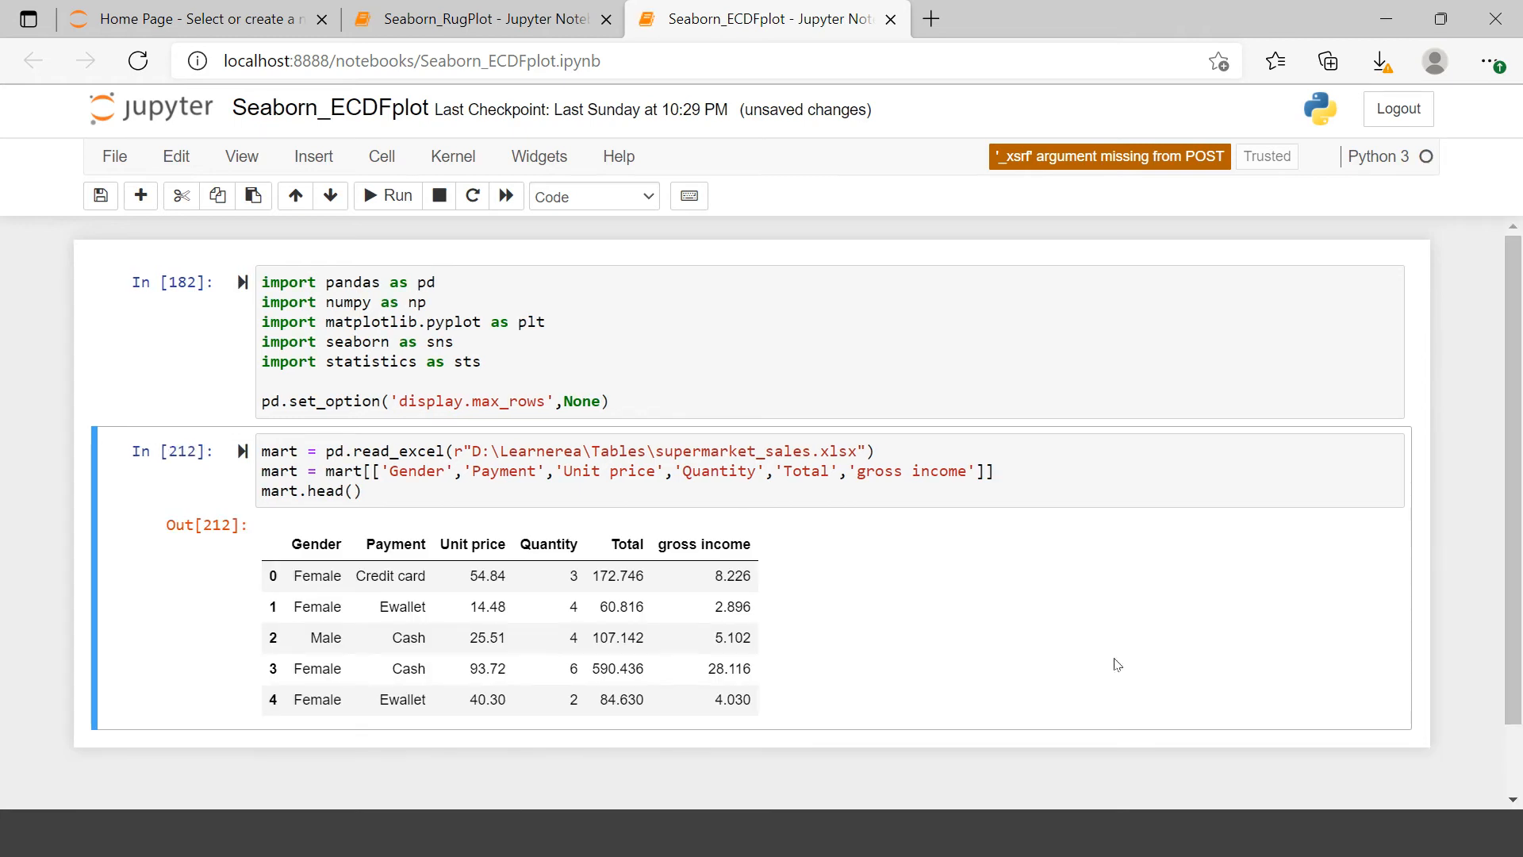
scroll(down, 3)
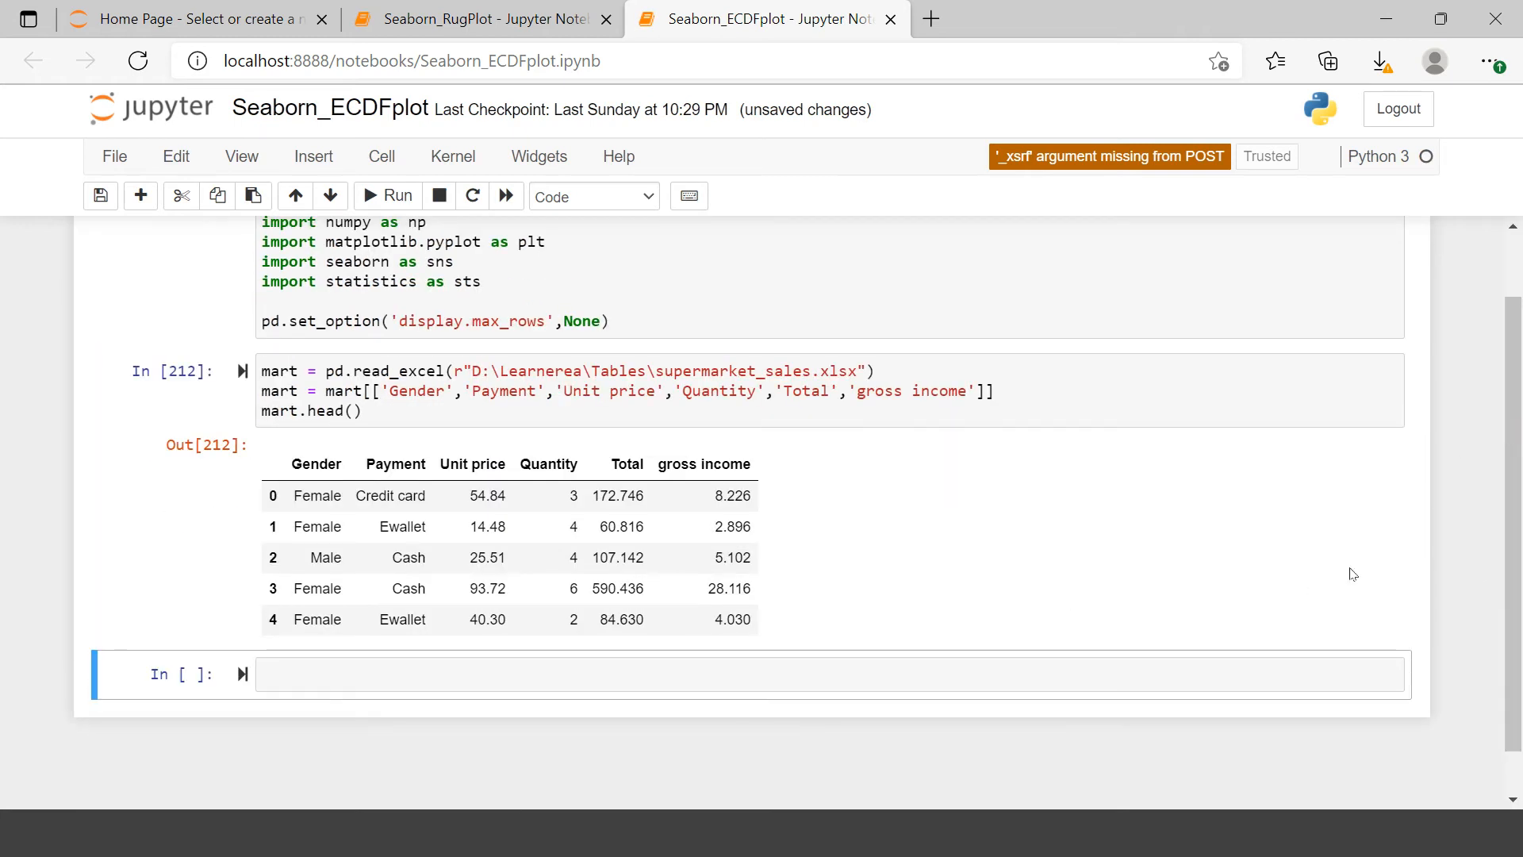
scroll(down, 3)
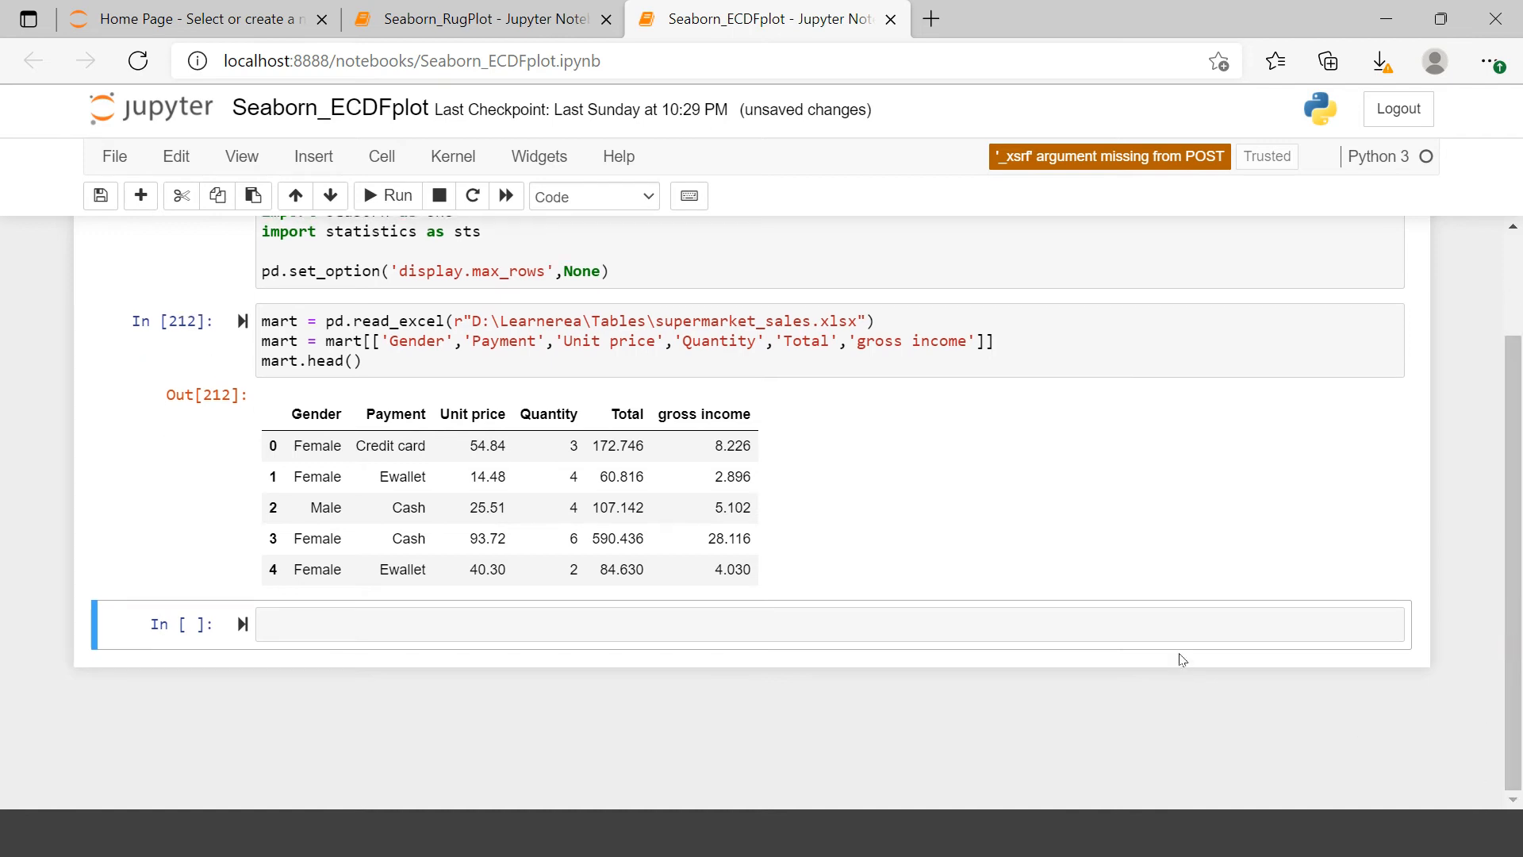
Write sns.ecdf(data=mart, x='gross income') and run it, hitting an AttributeError
text(sns.)
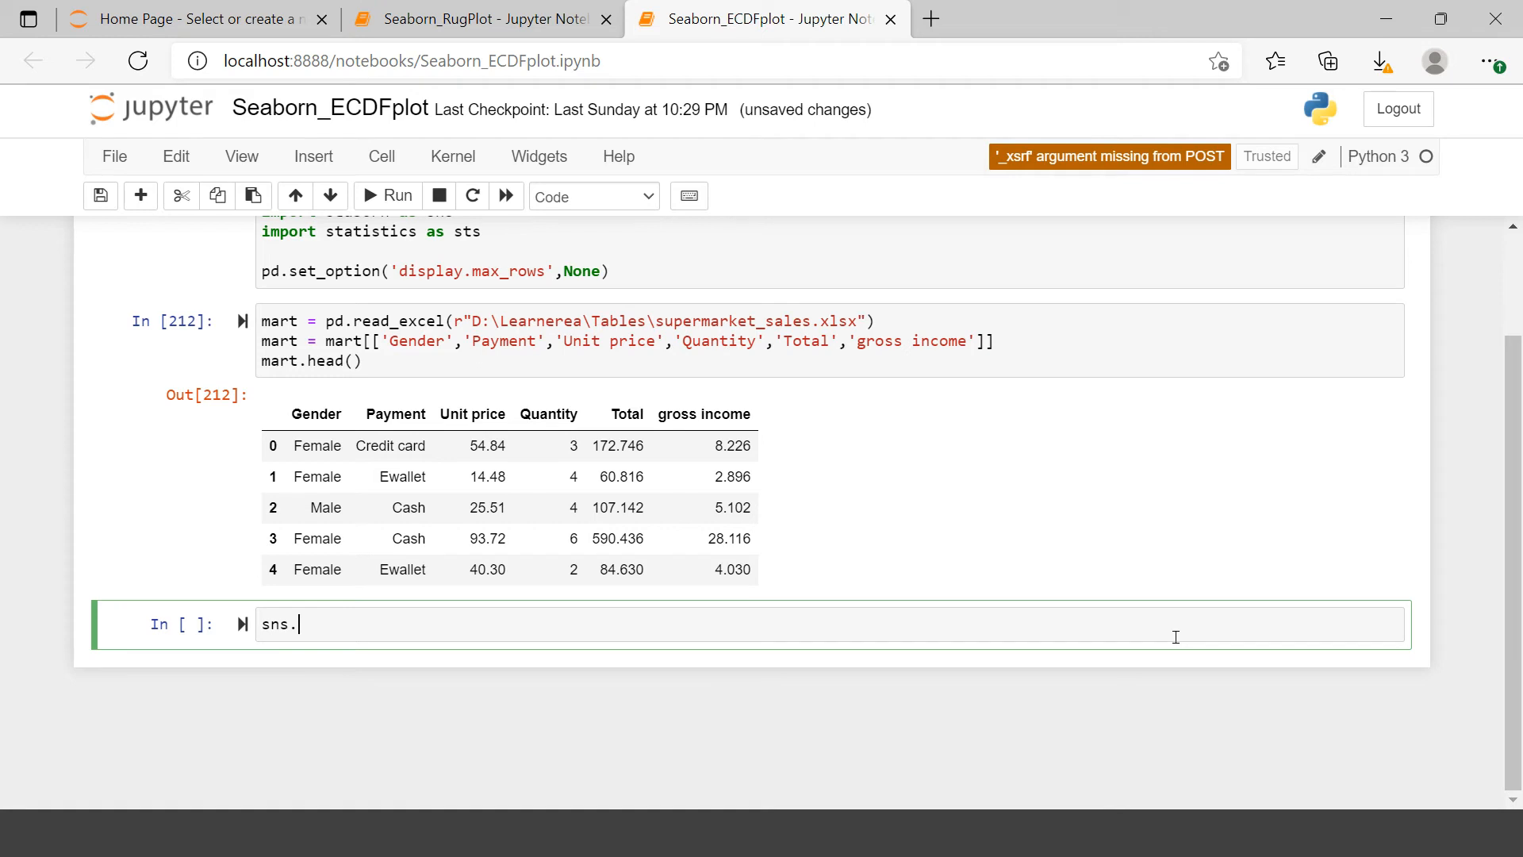
text(e)
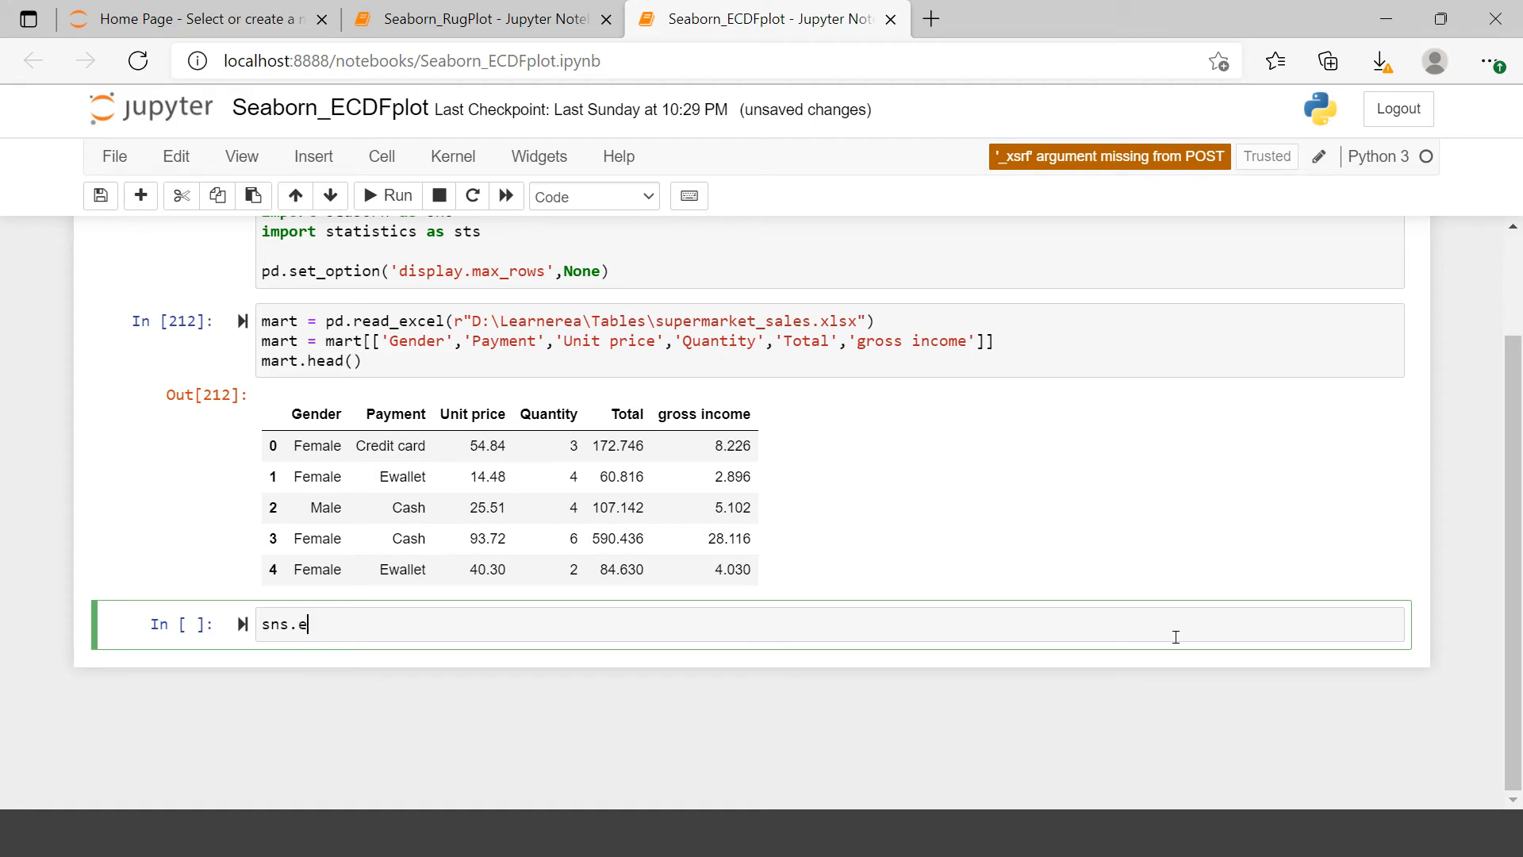
text(cdf)
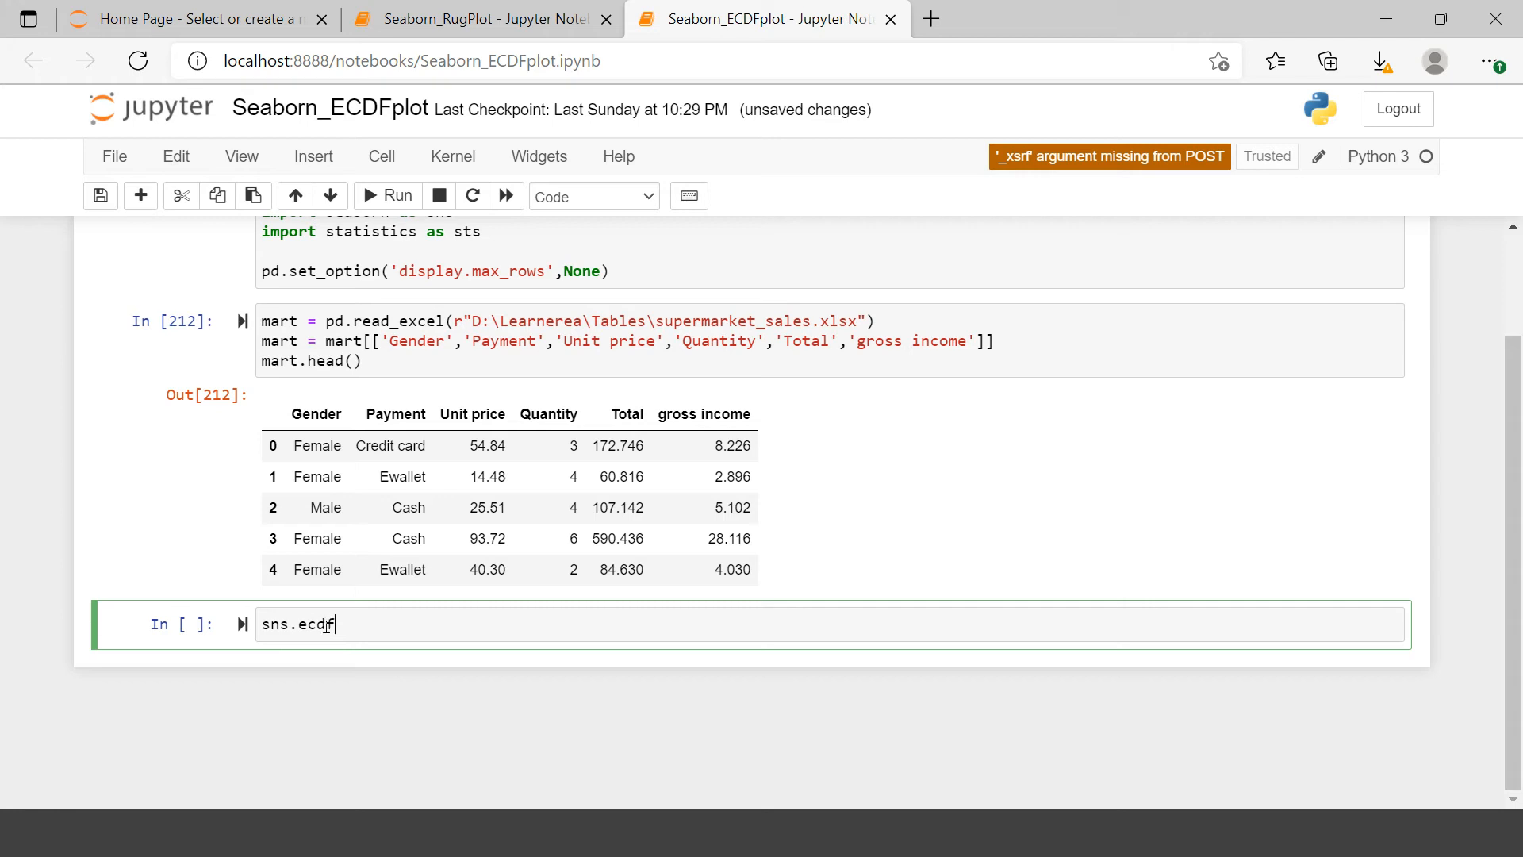
mouse_move(327, 626)
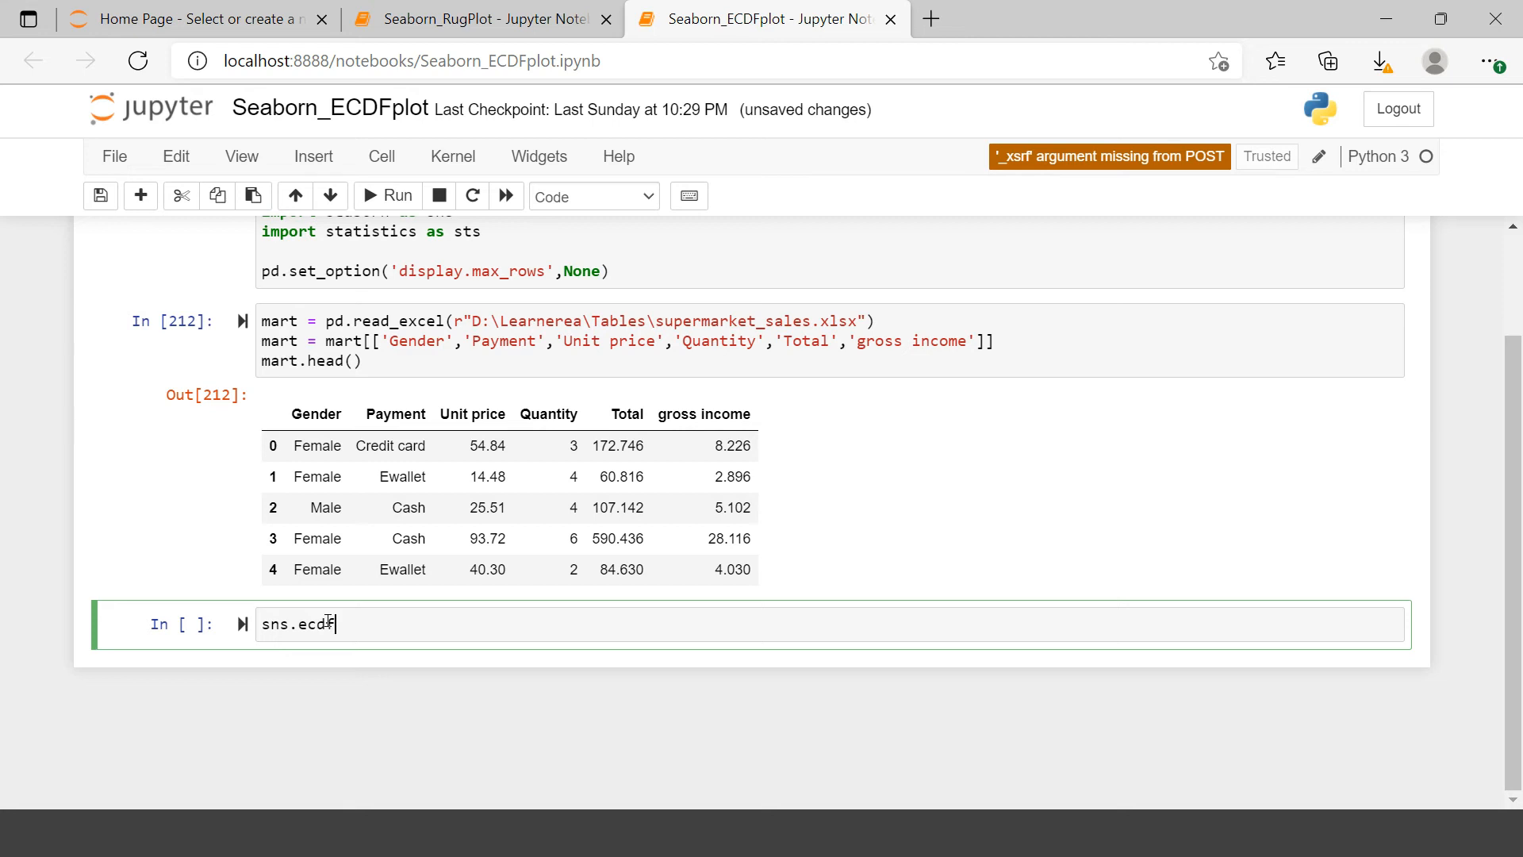
text(())
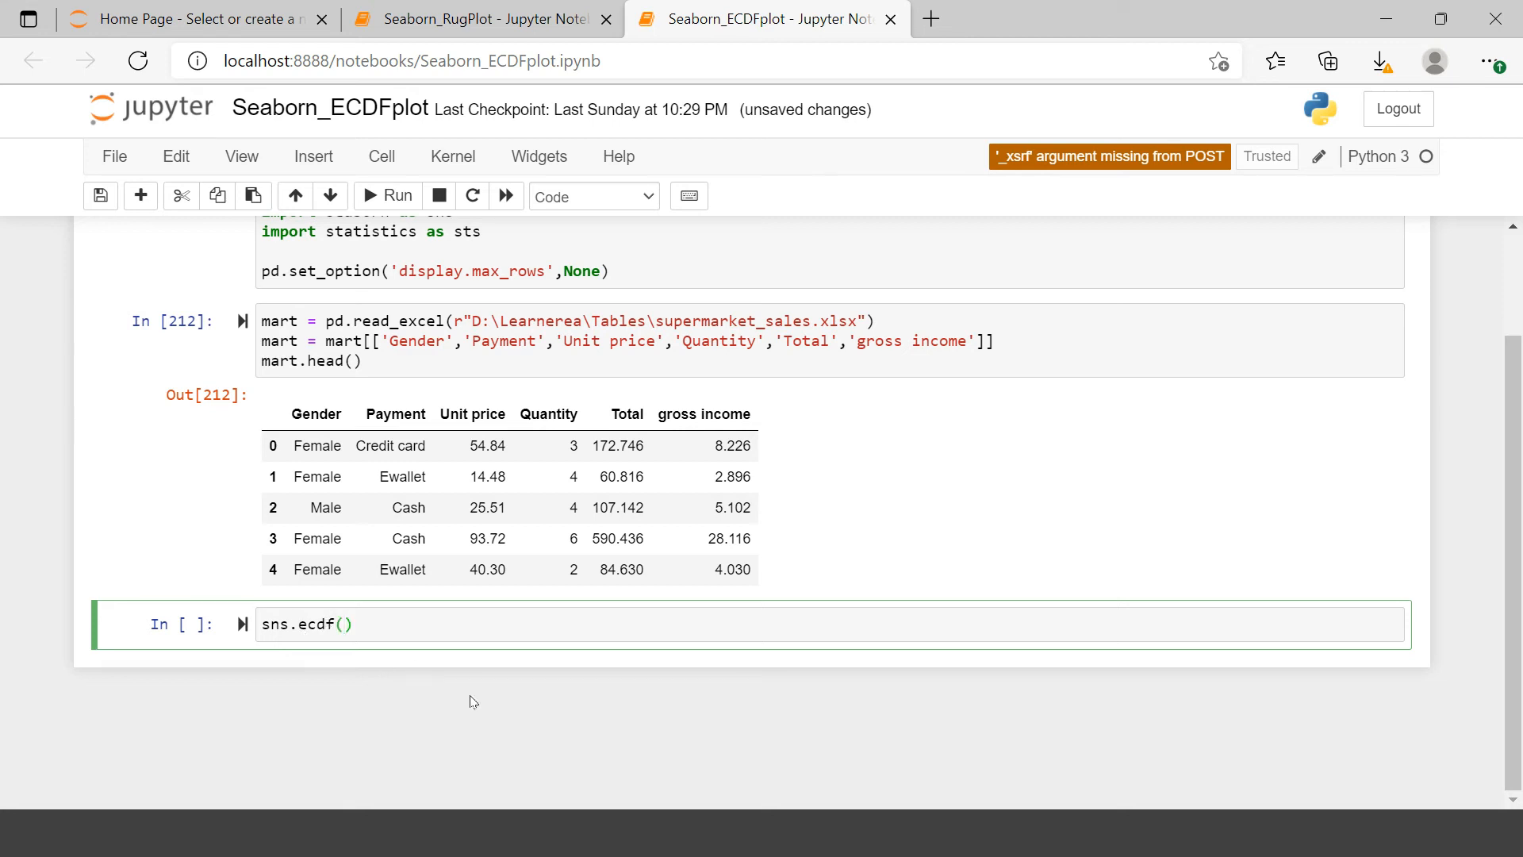
key(Backspace)
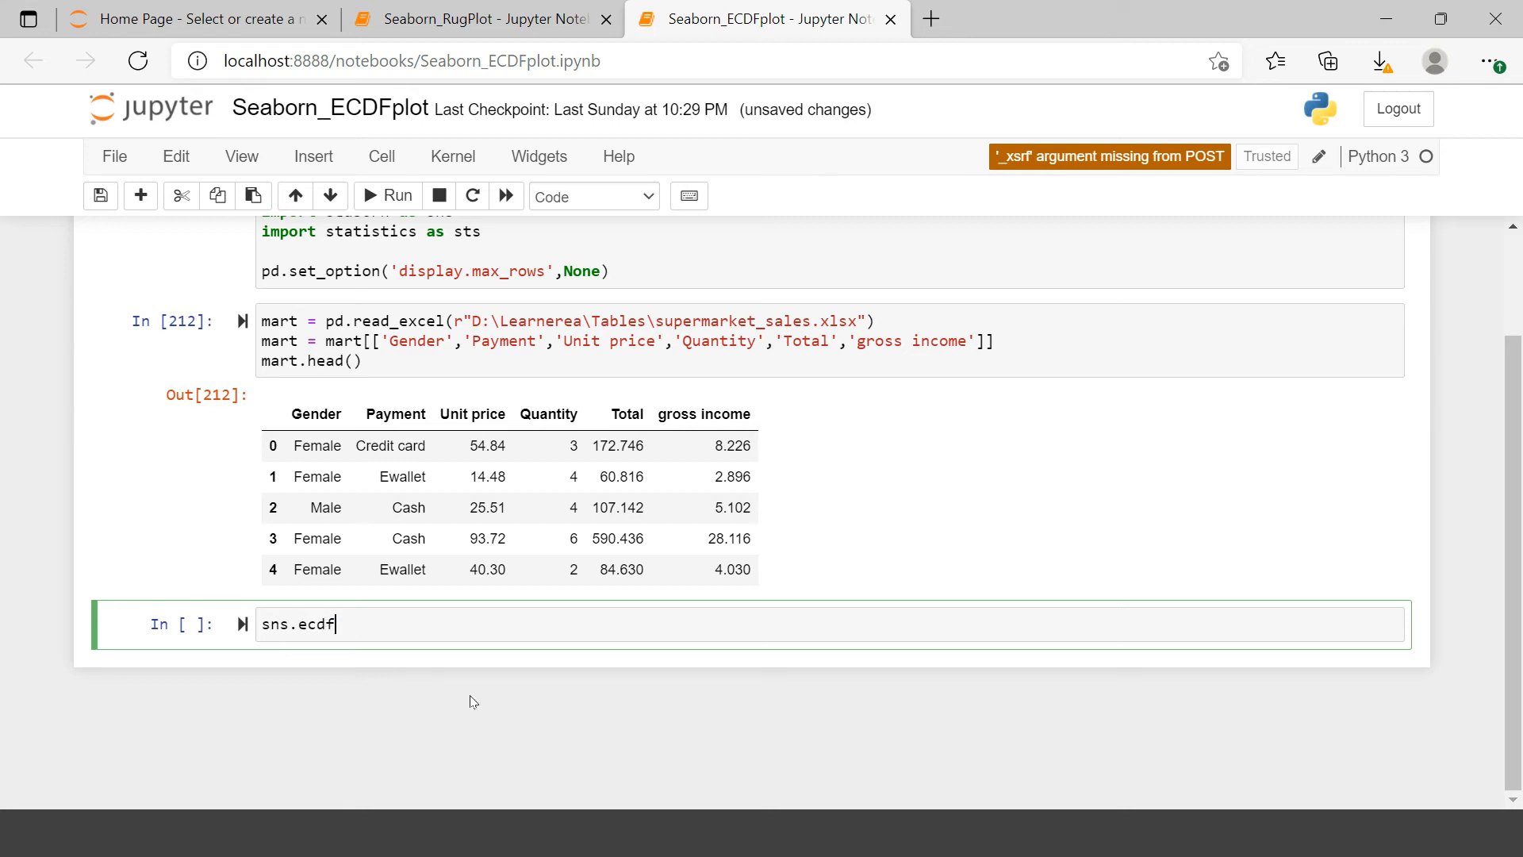
text((data))
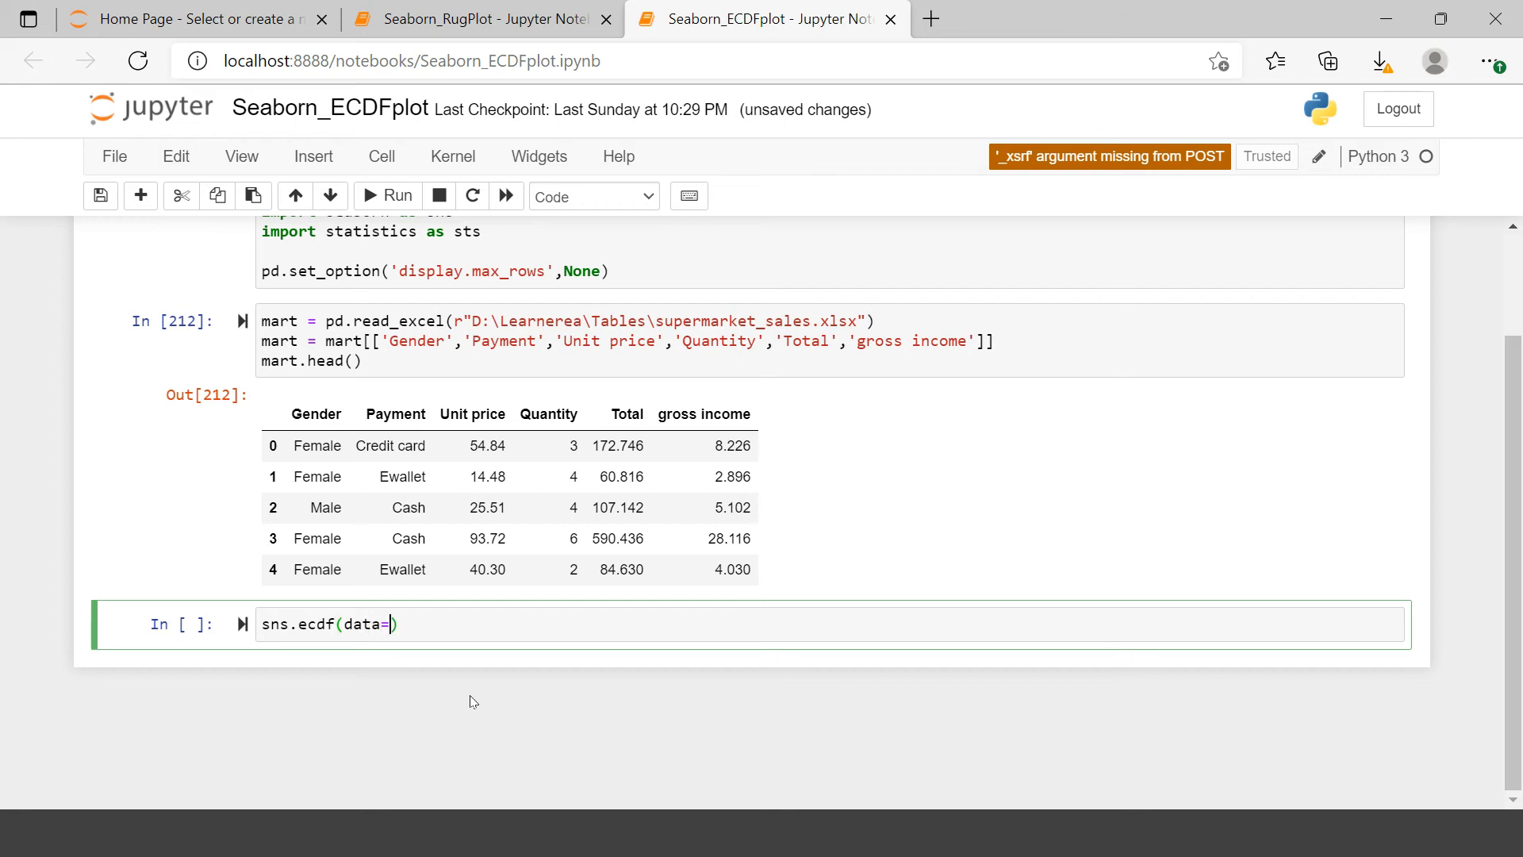
text(mart,)
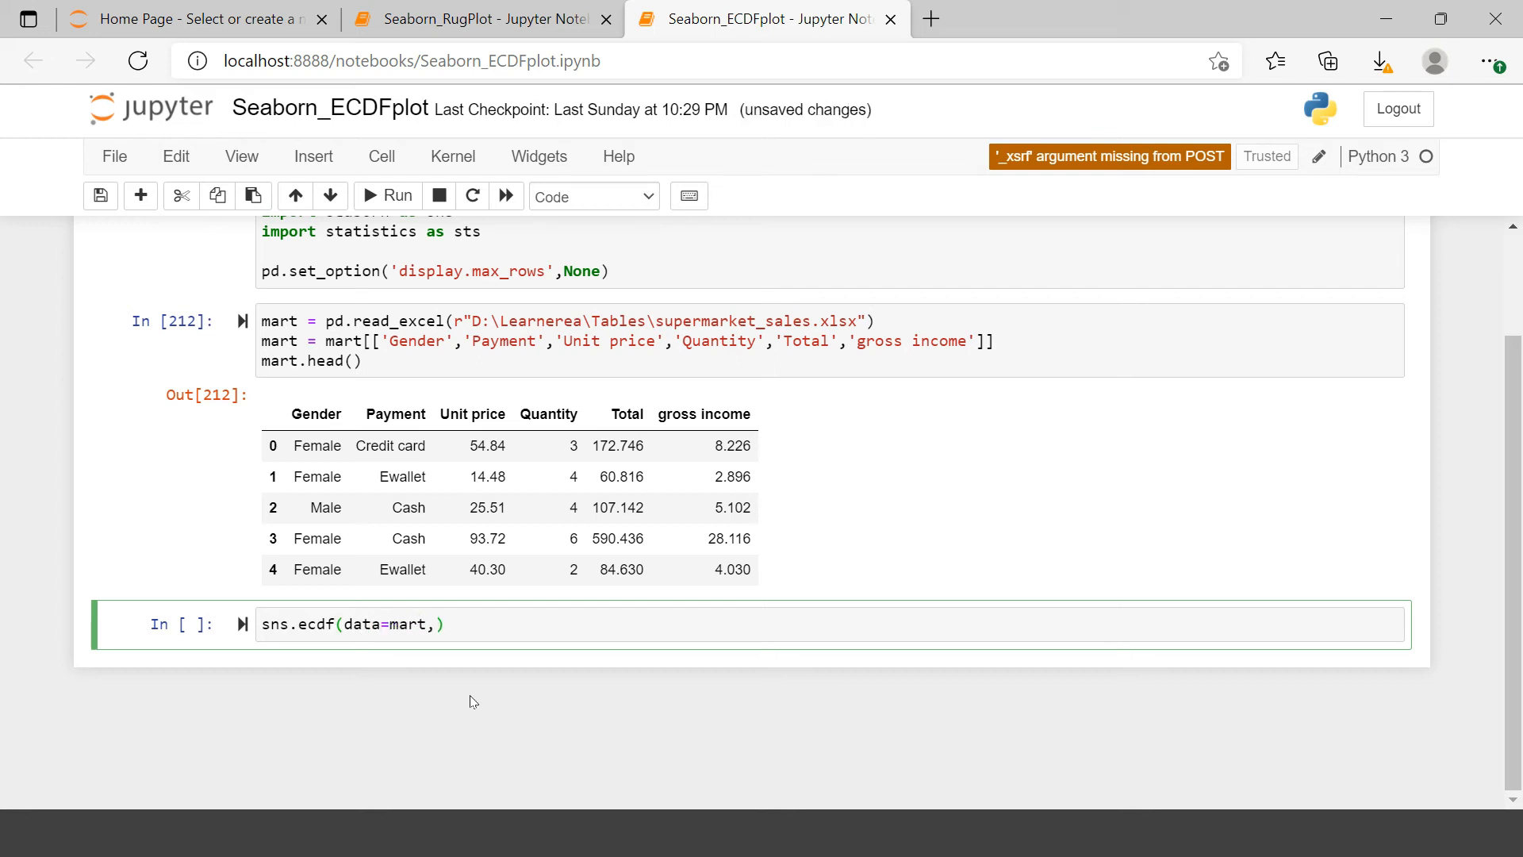
text(x='')
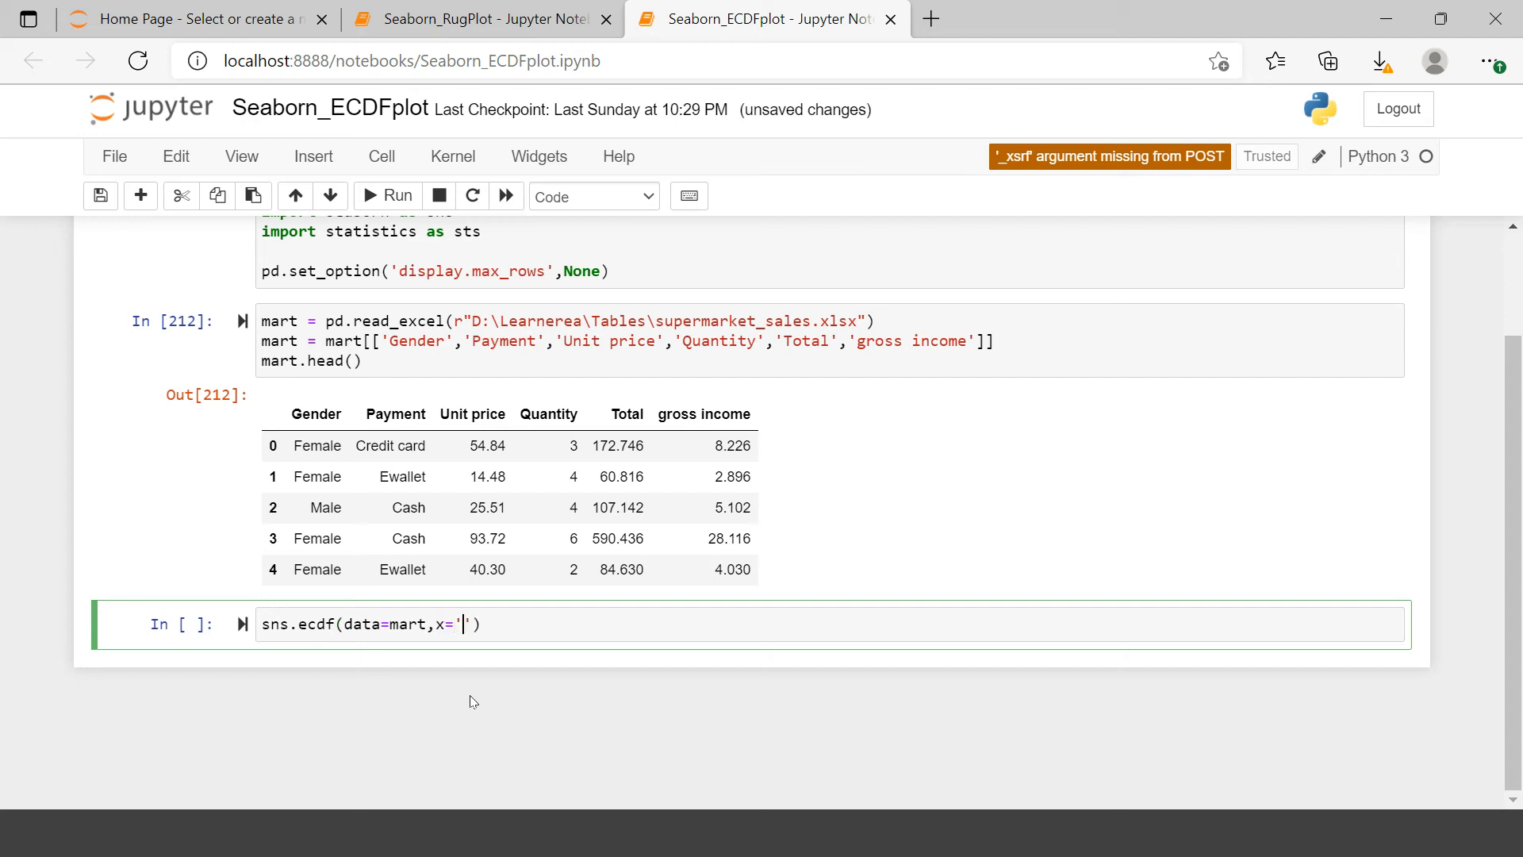
text(gross income)
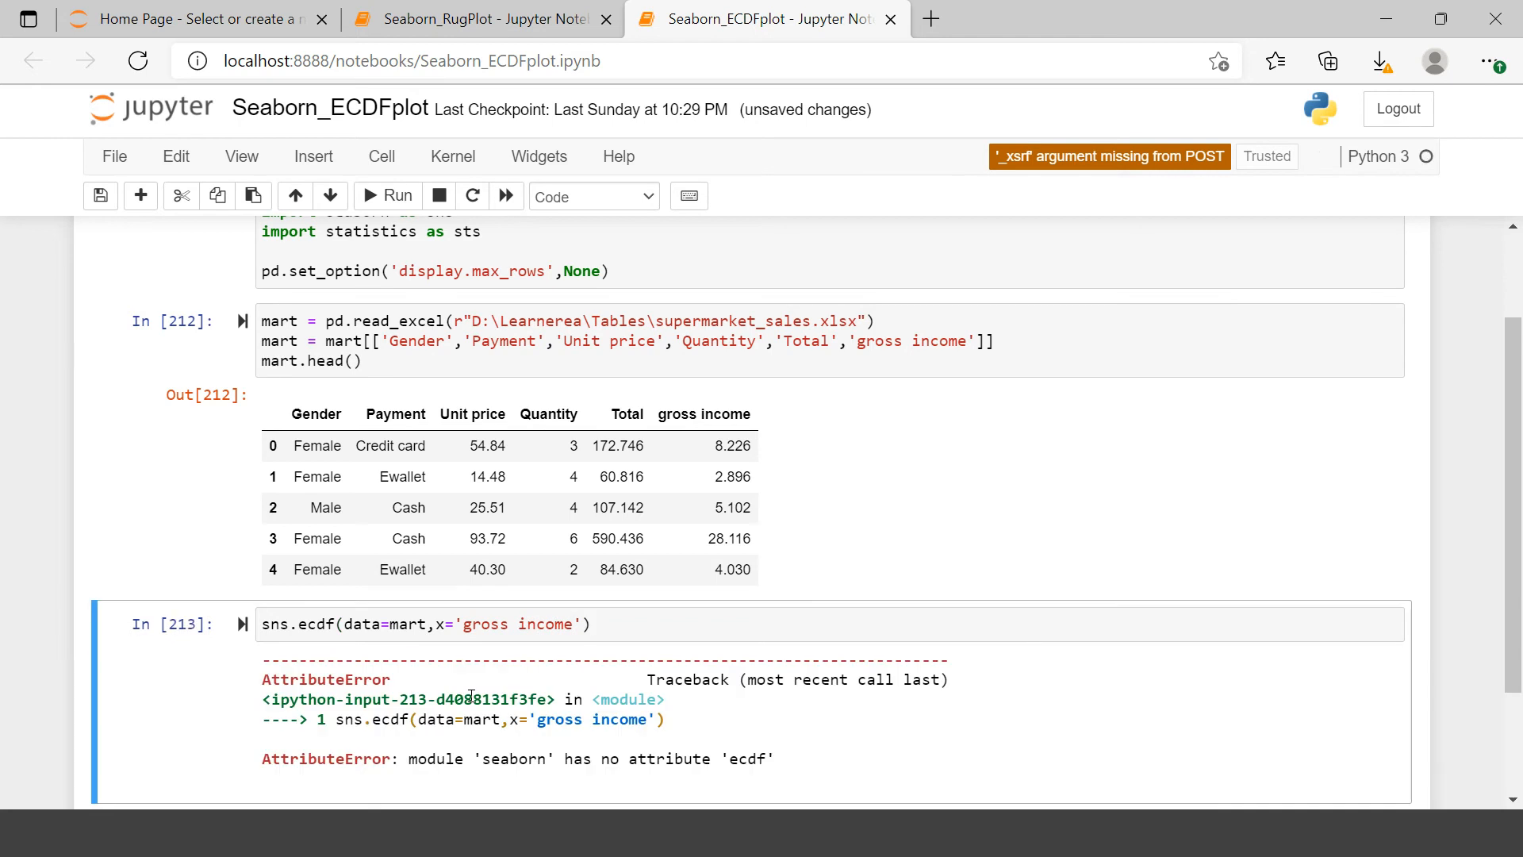
Correct the call to sns.ecdfplot and rerun to draw the gross income ECDF curve
click(592, 623)
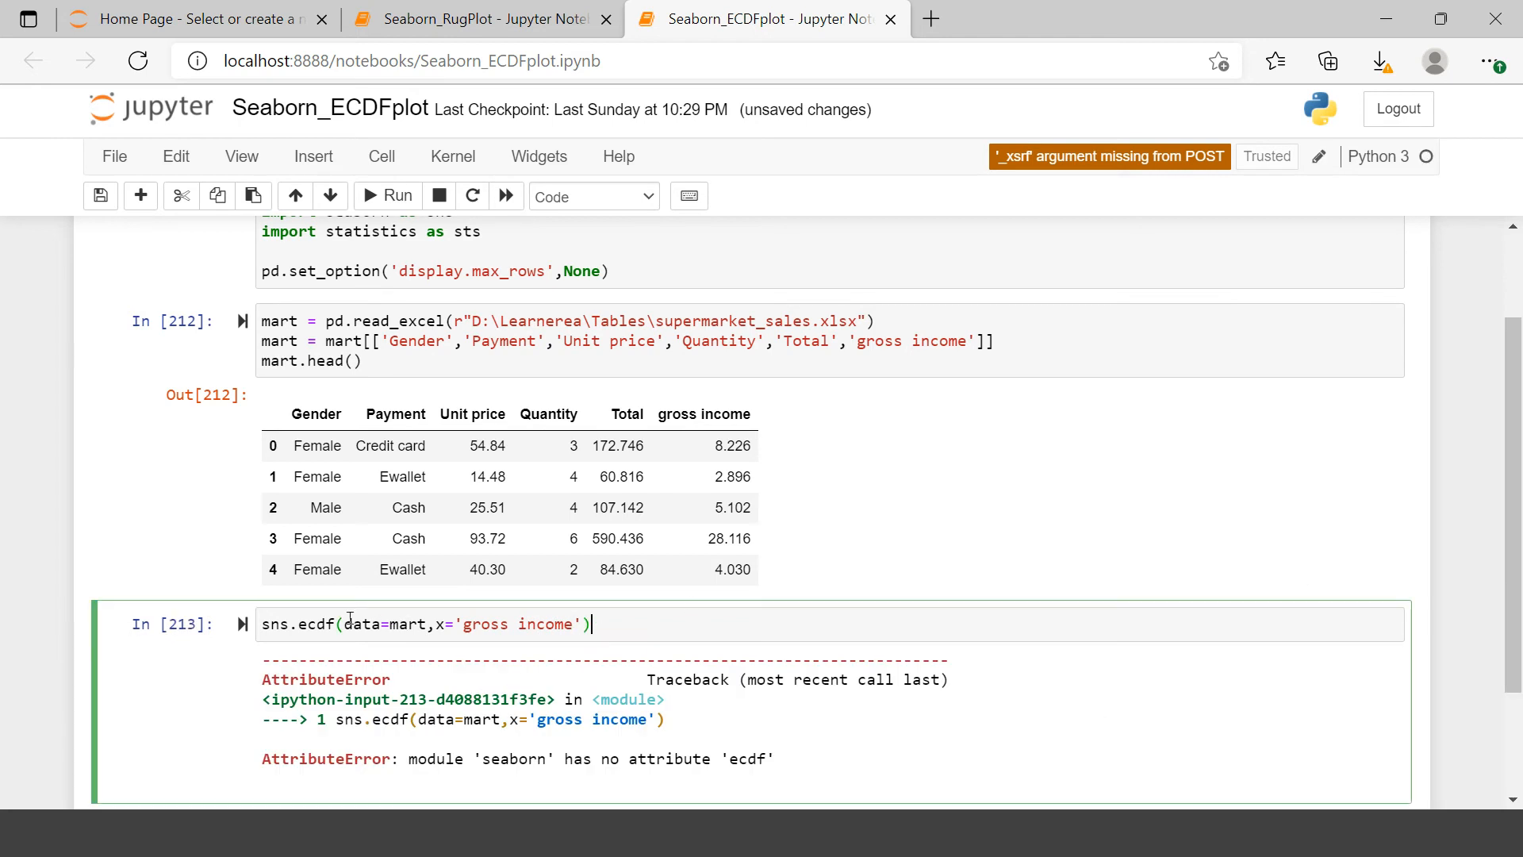
text(plot)
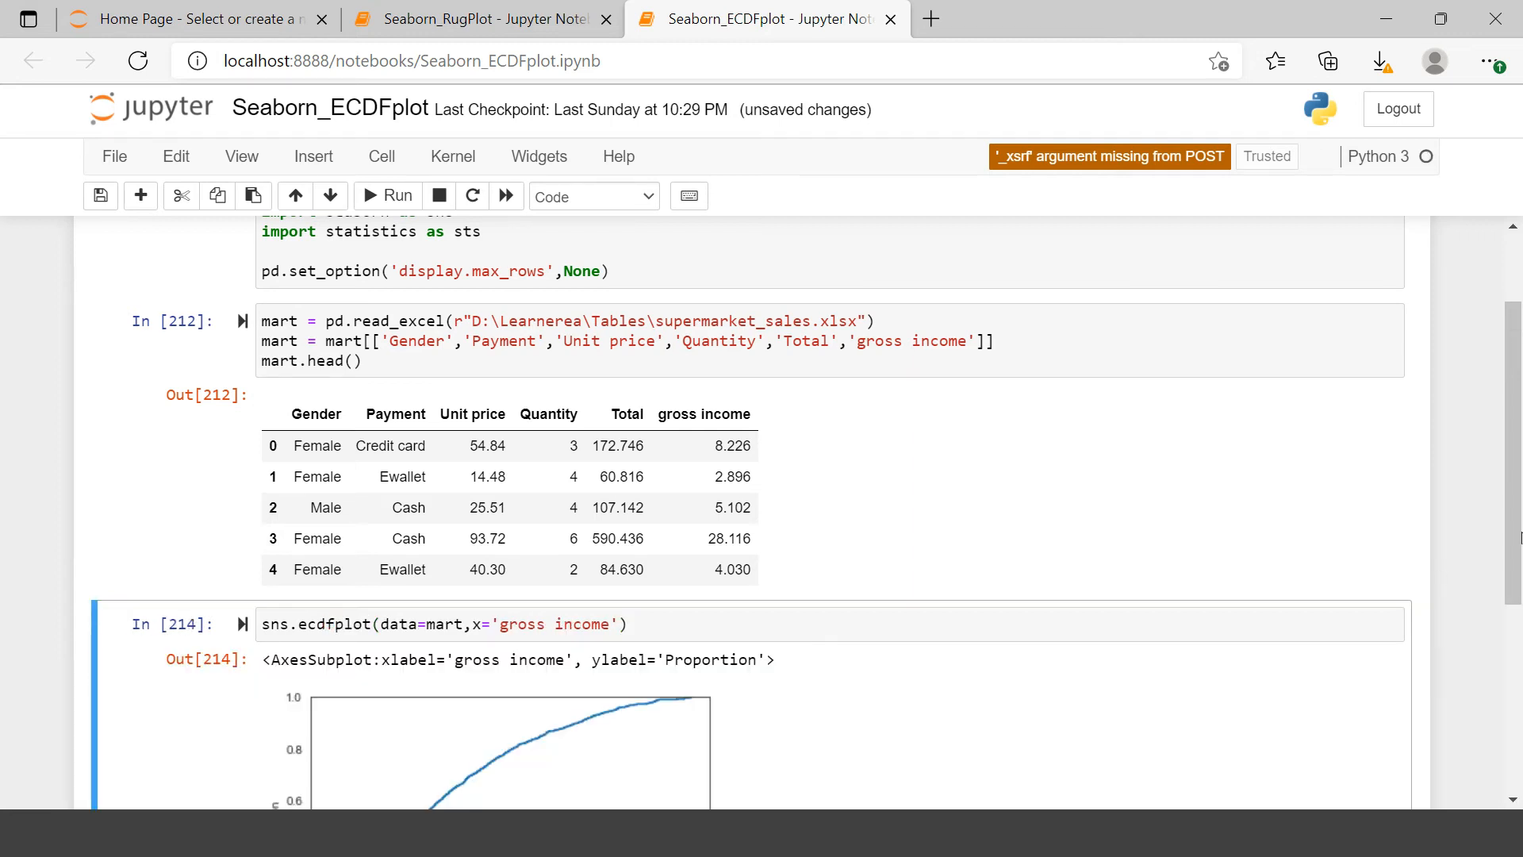
scroll(down, 3)
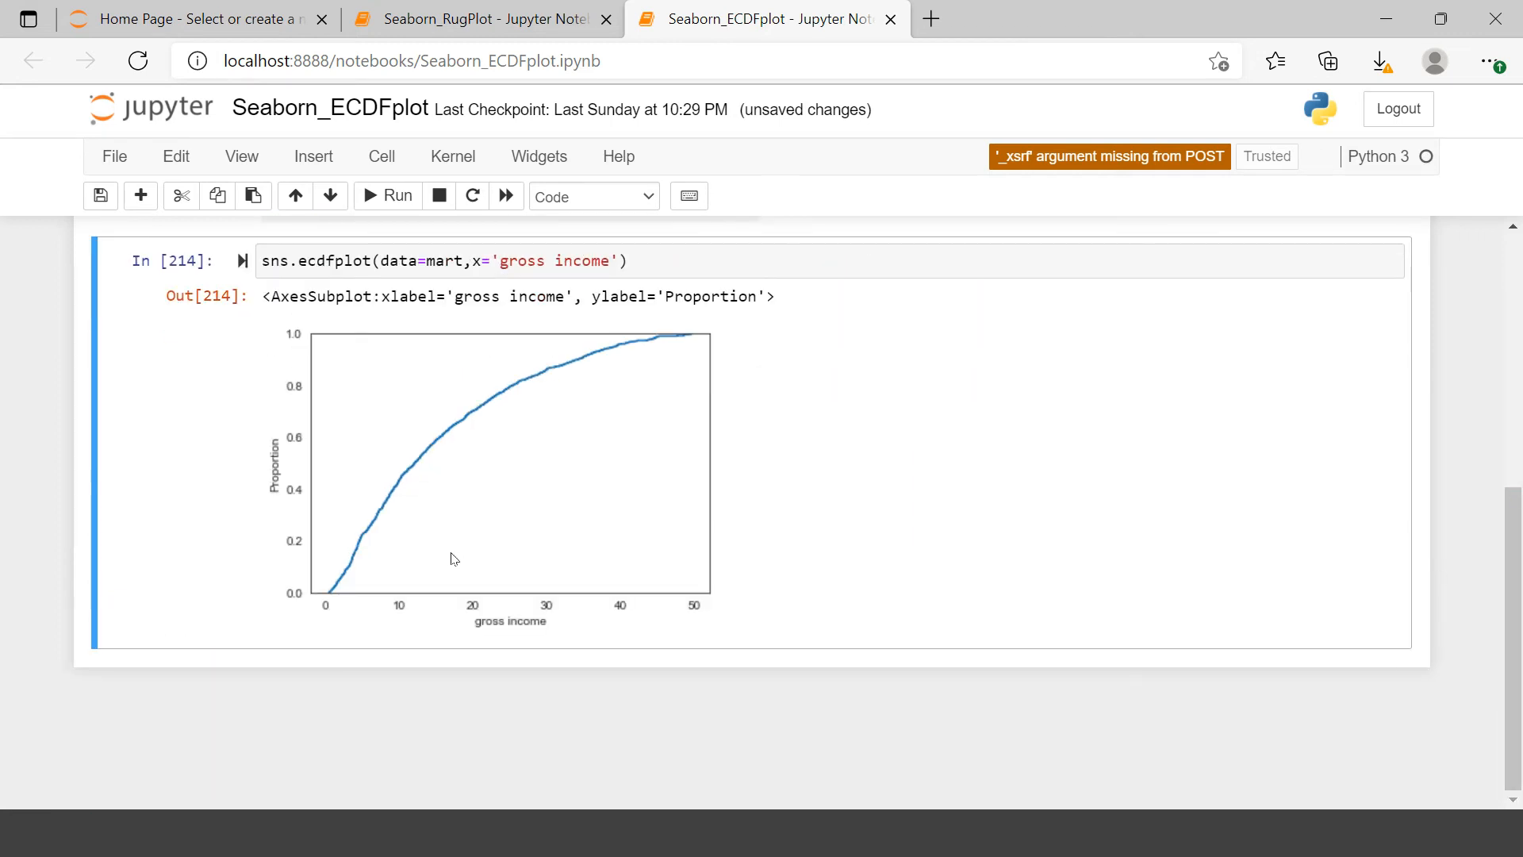
mouse_move(677, 362)
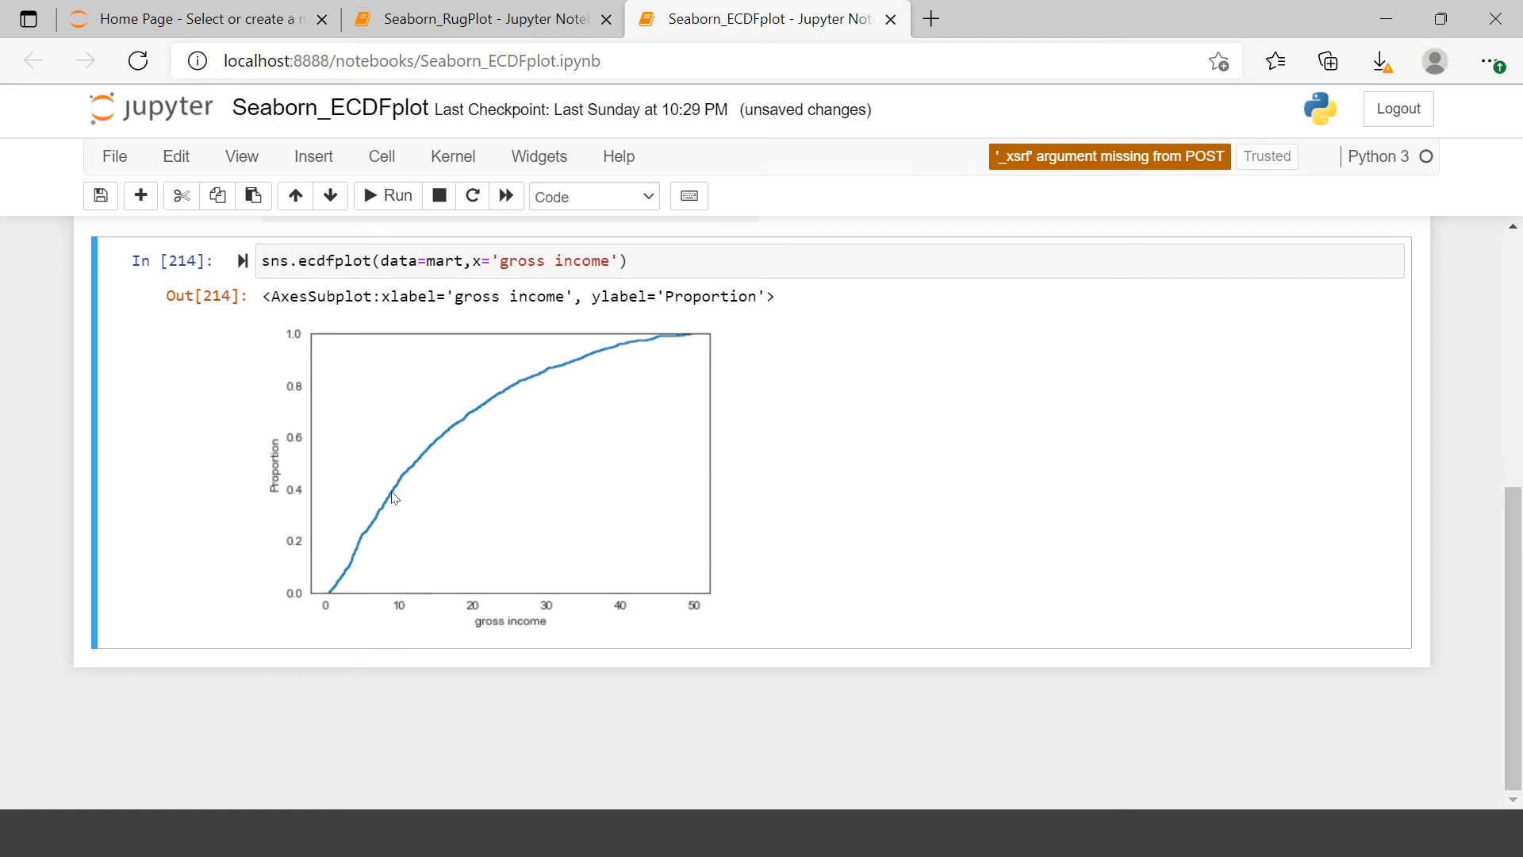
mouse_move(701, 314)
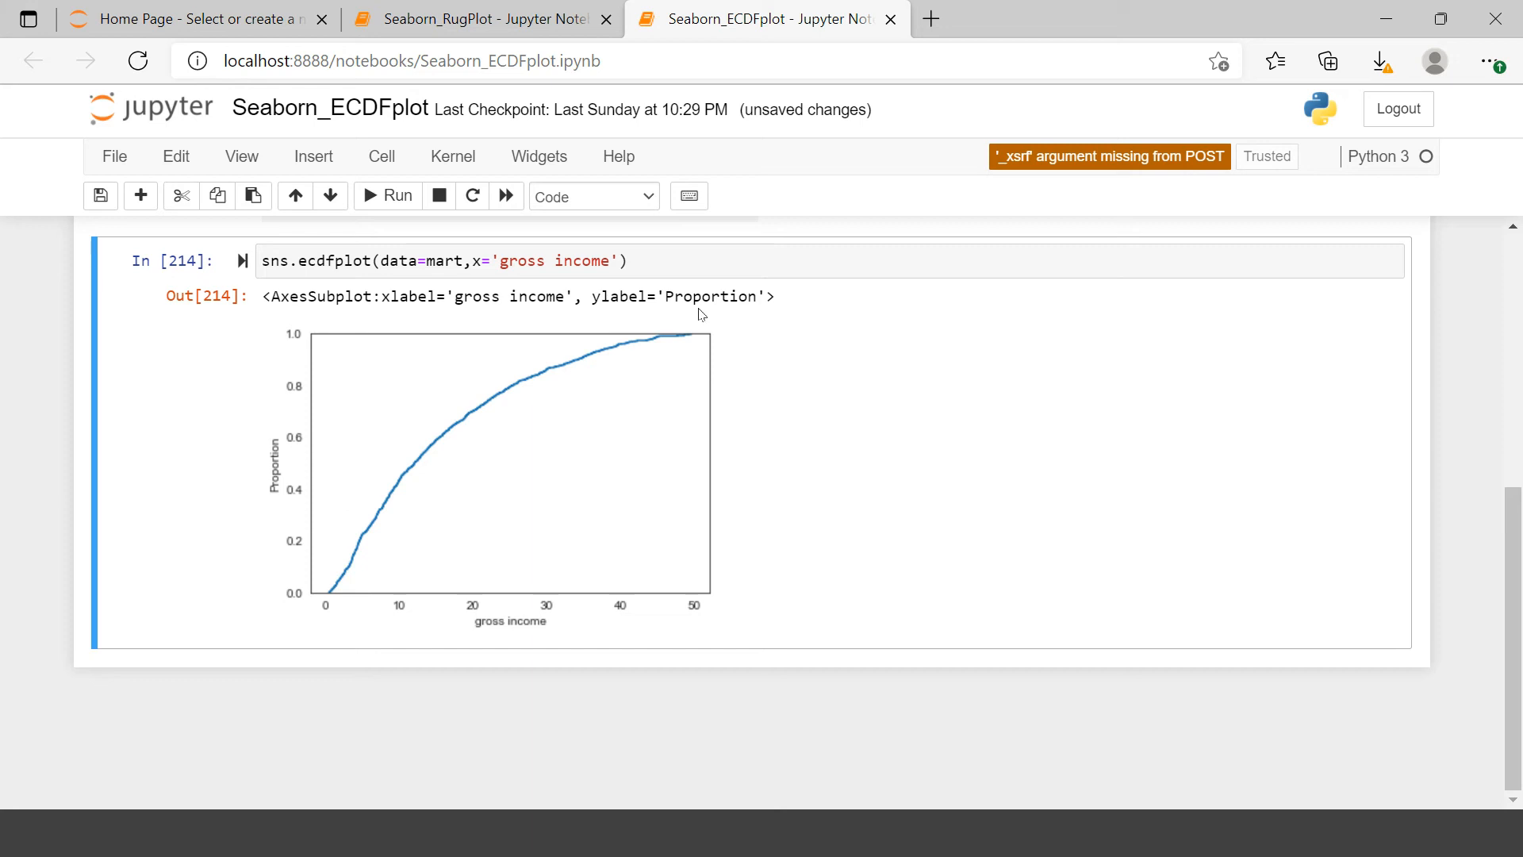
click(636, 260)
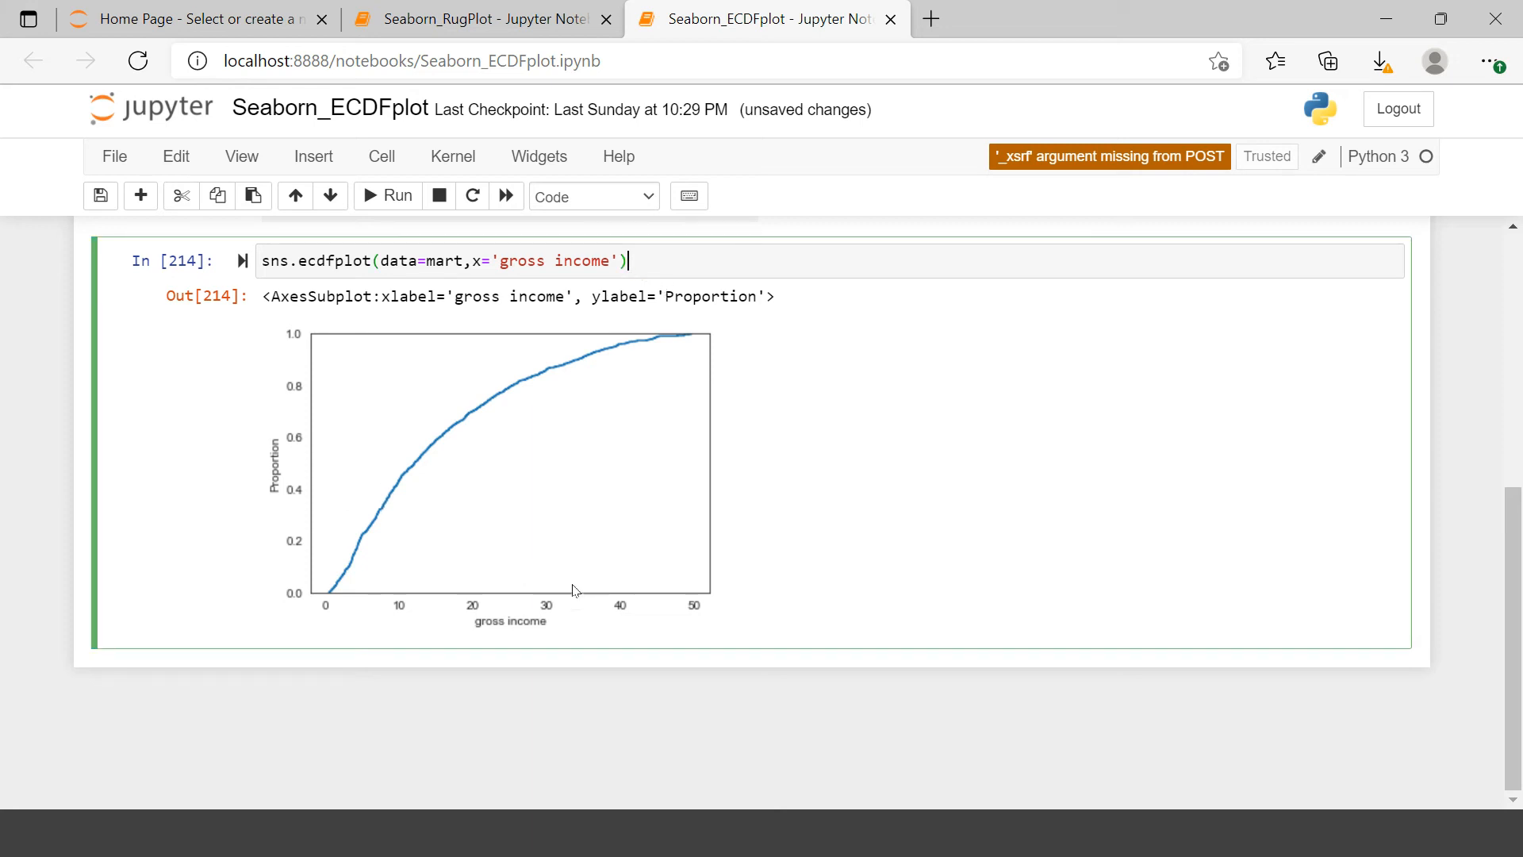
mouse_move(814, 522)
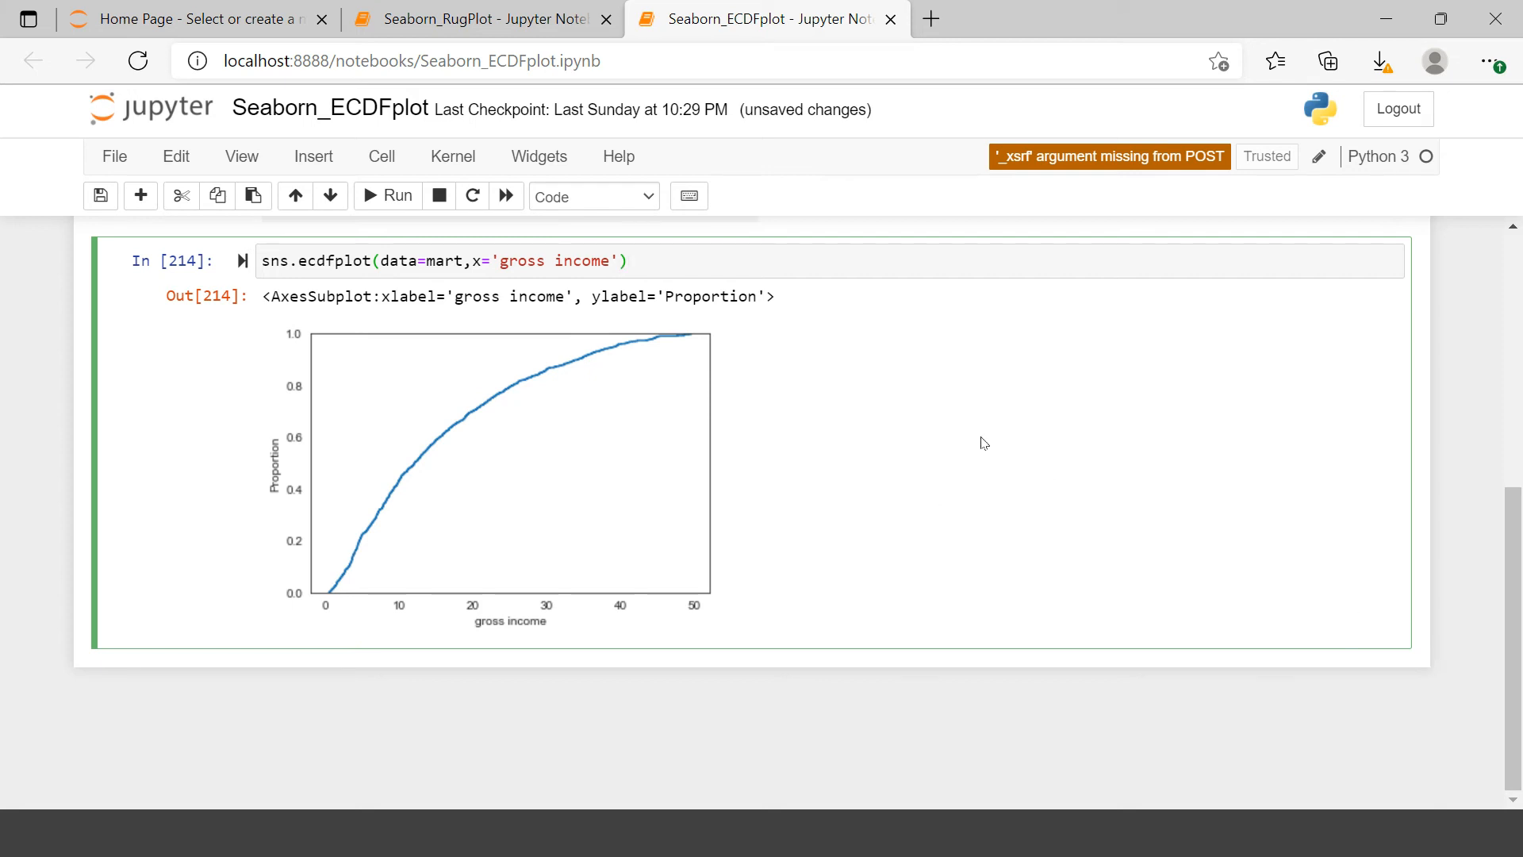
Add hue='Gender' to the ecdfplot call and rerun for separate Female and Male curves
text(,hue='')
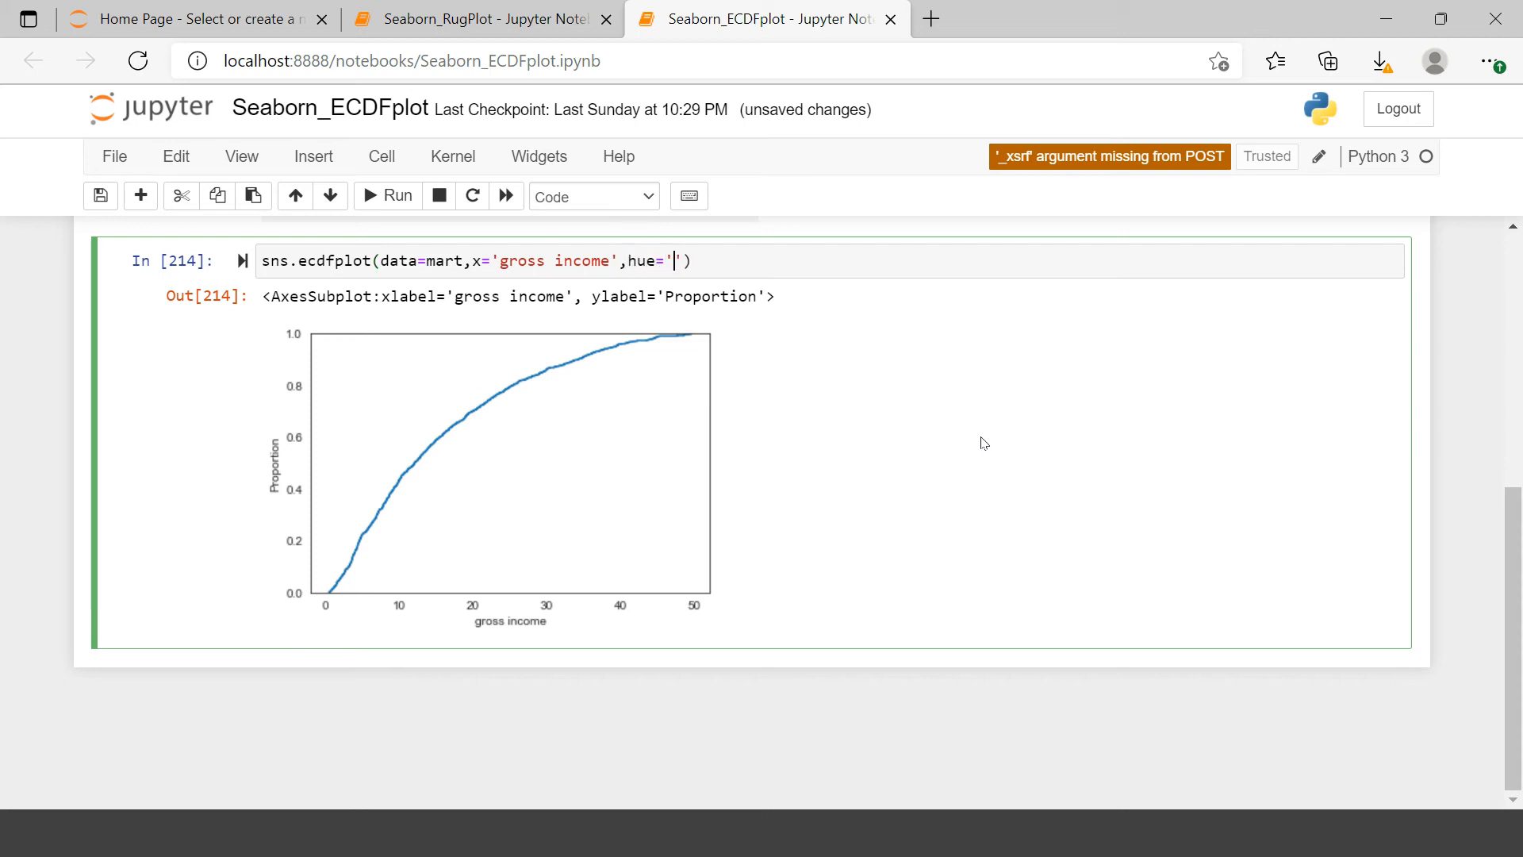
text(Gender)
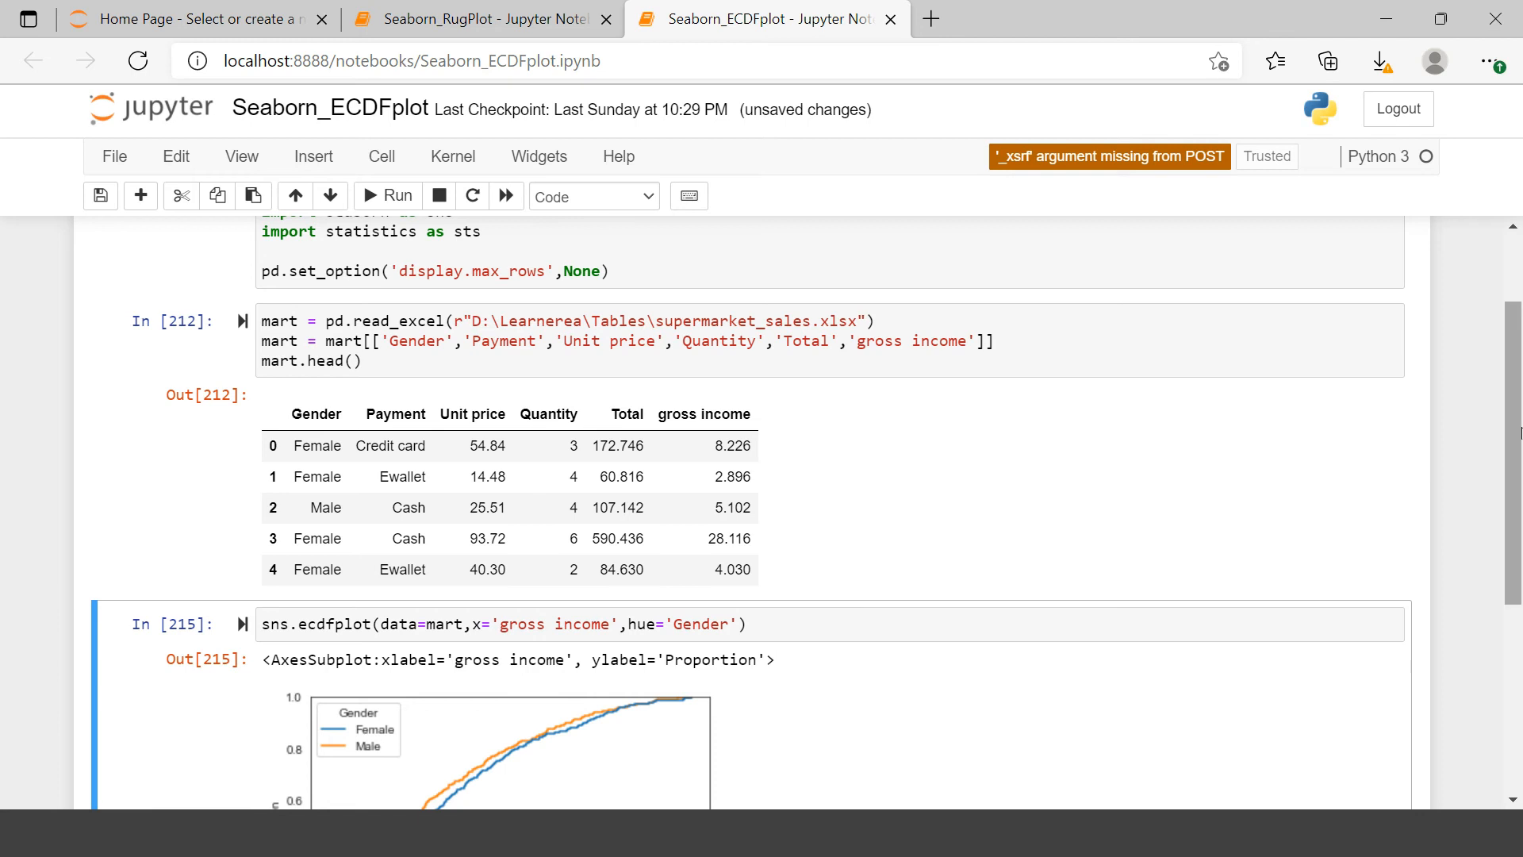
scroll(down, 3)
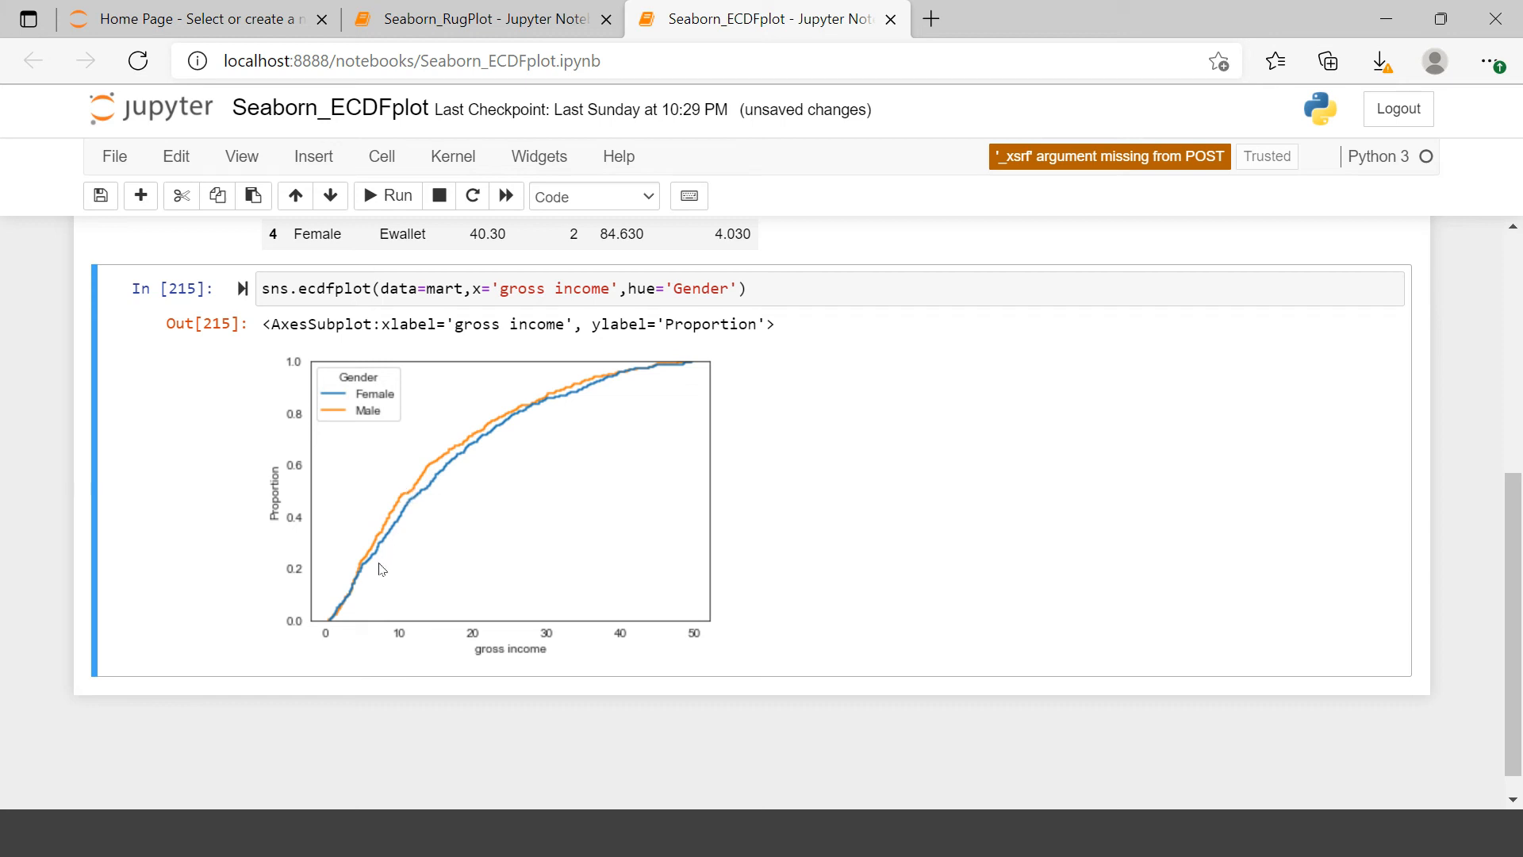
mouse_move(401, 643)
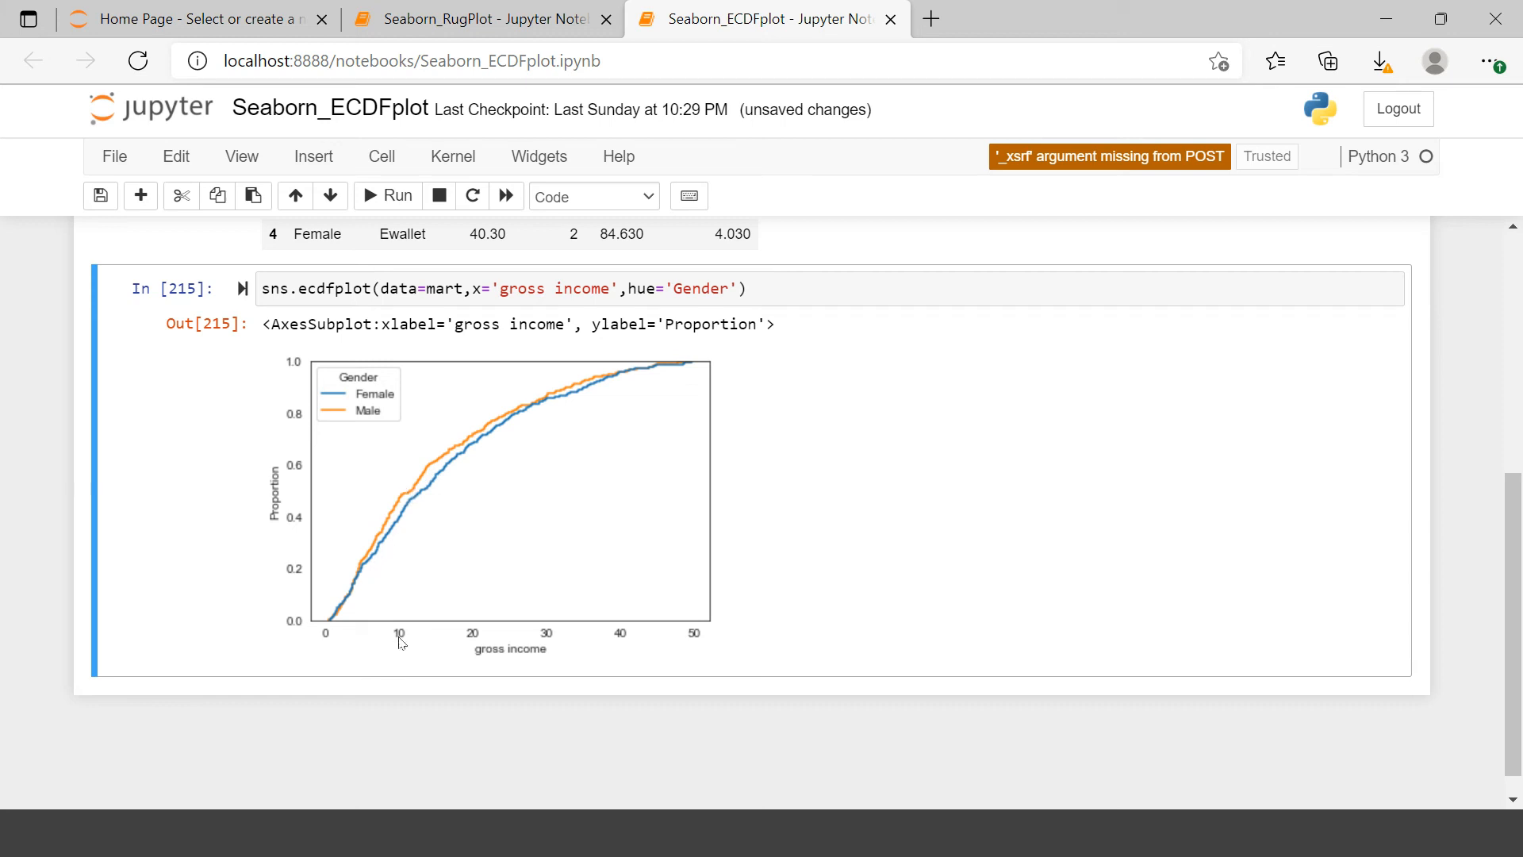
mouse_move(382, 555)
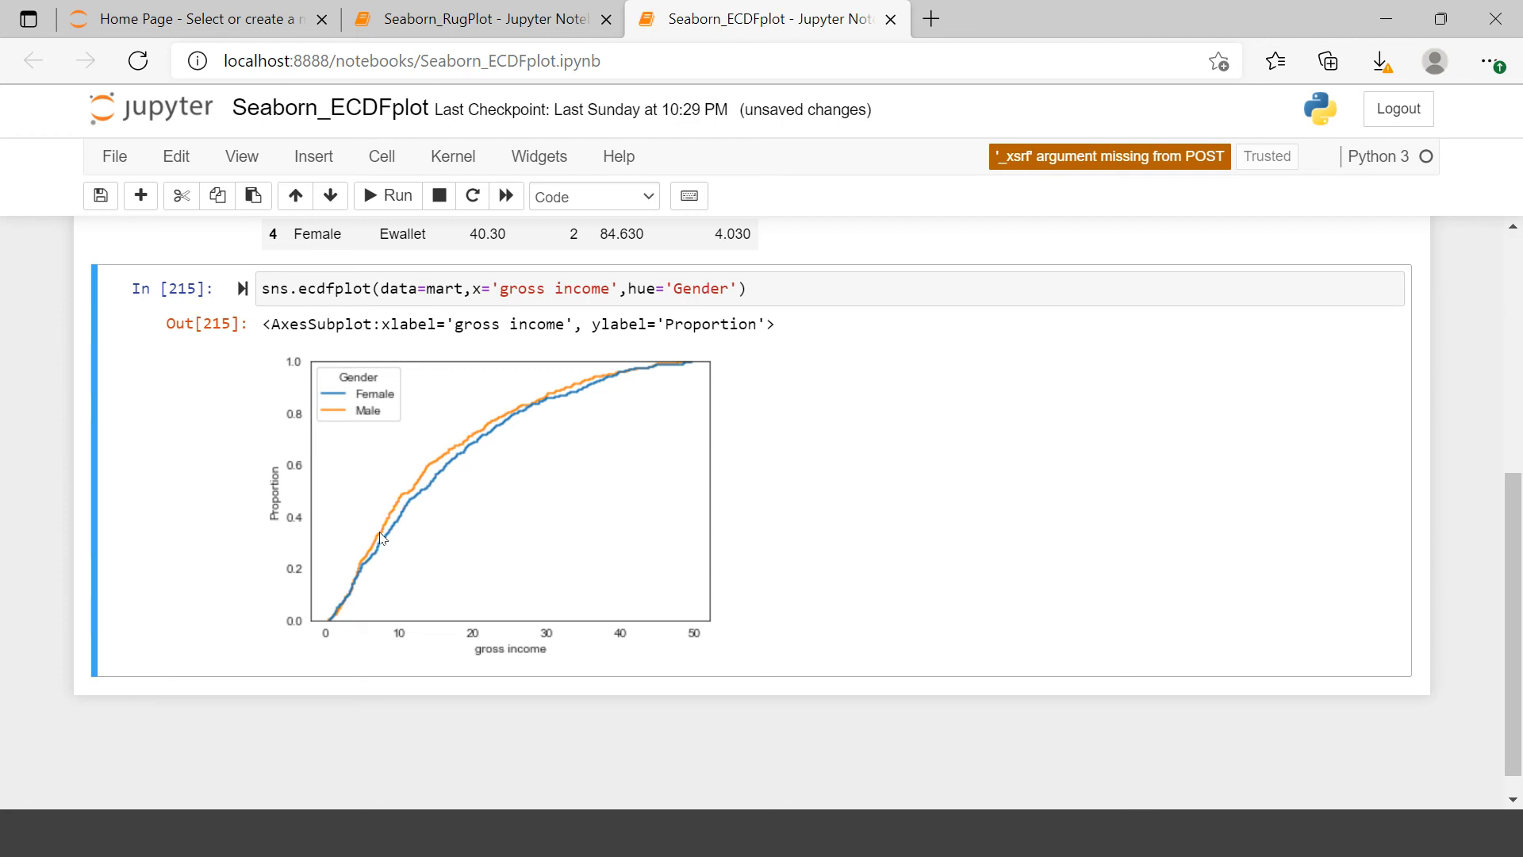
mouse_move(378, 544)
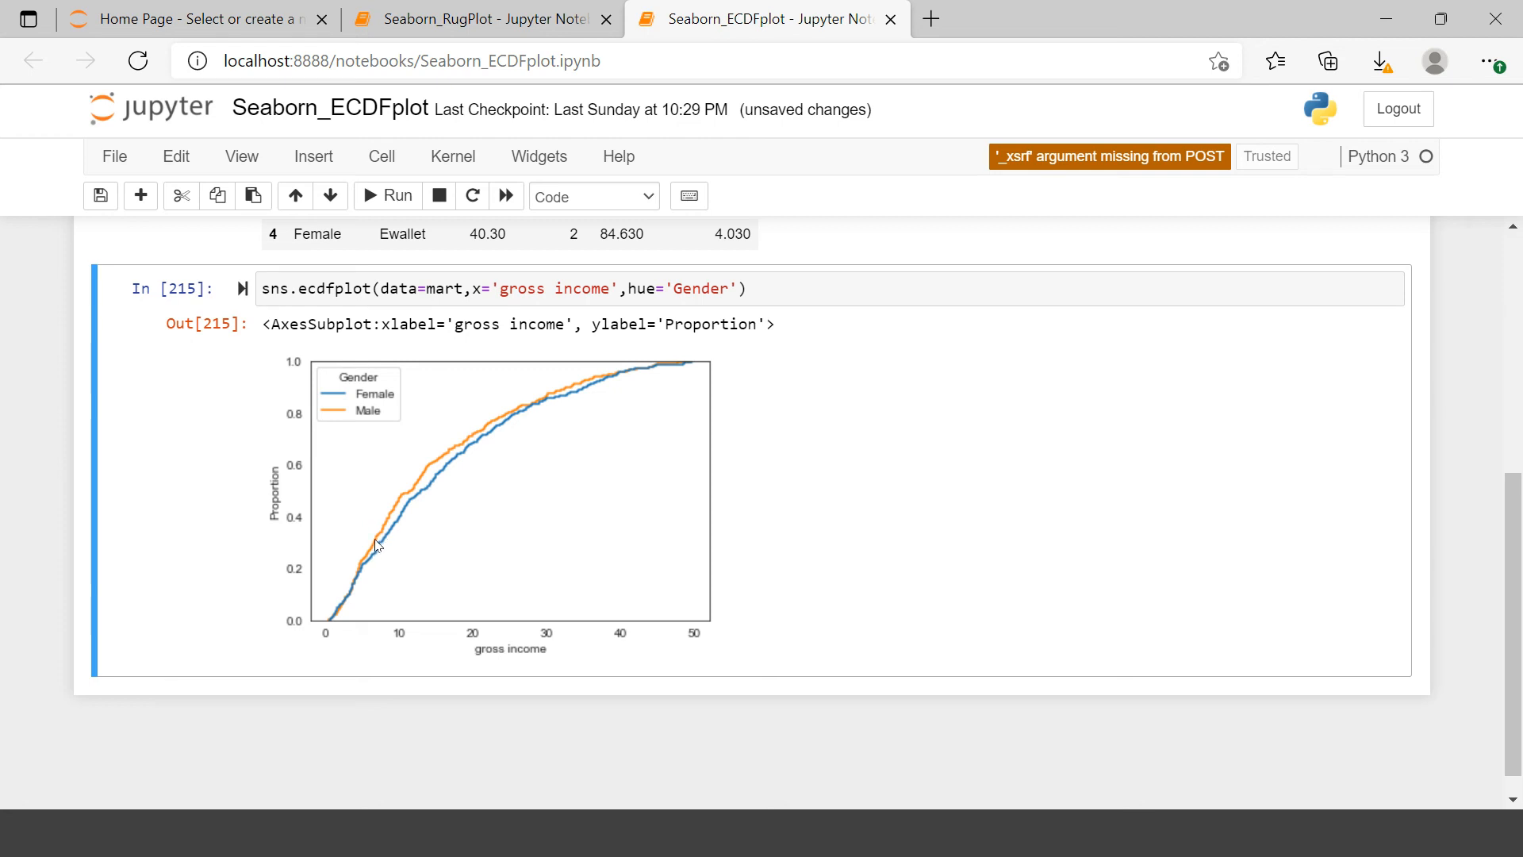
mouse_move(383, 562)
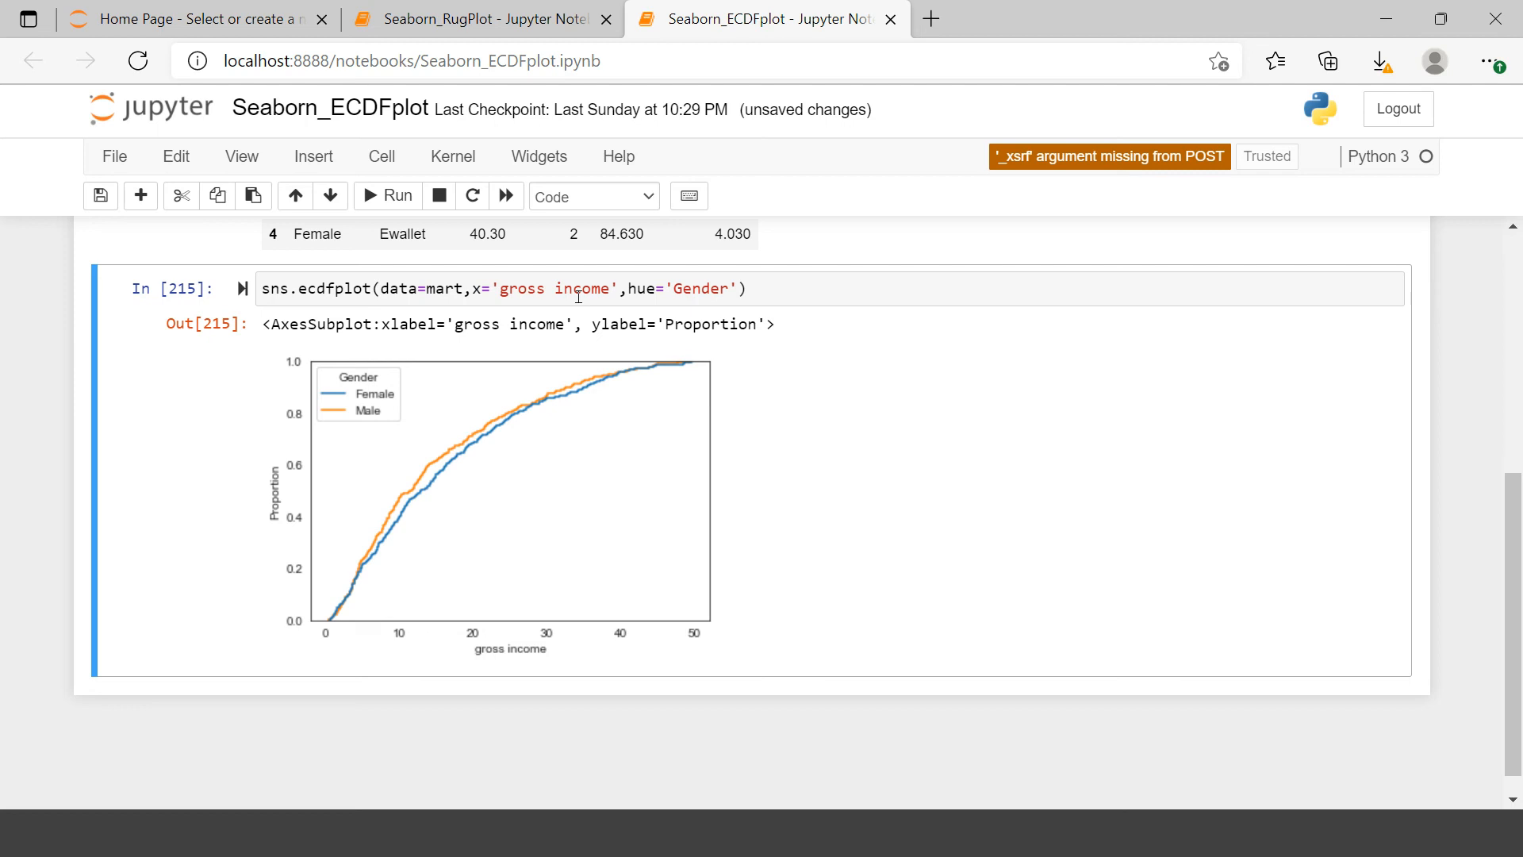
mouse_move(473, 497)
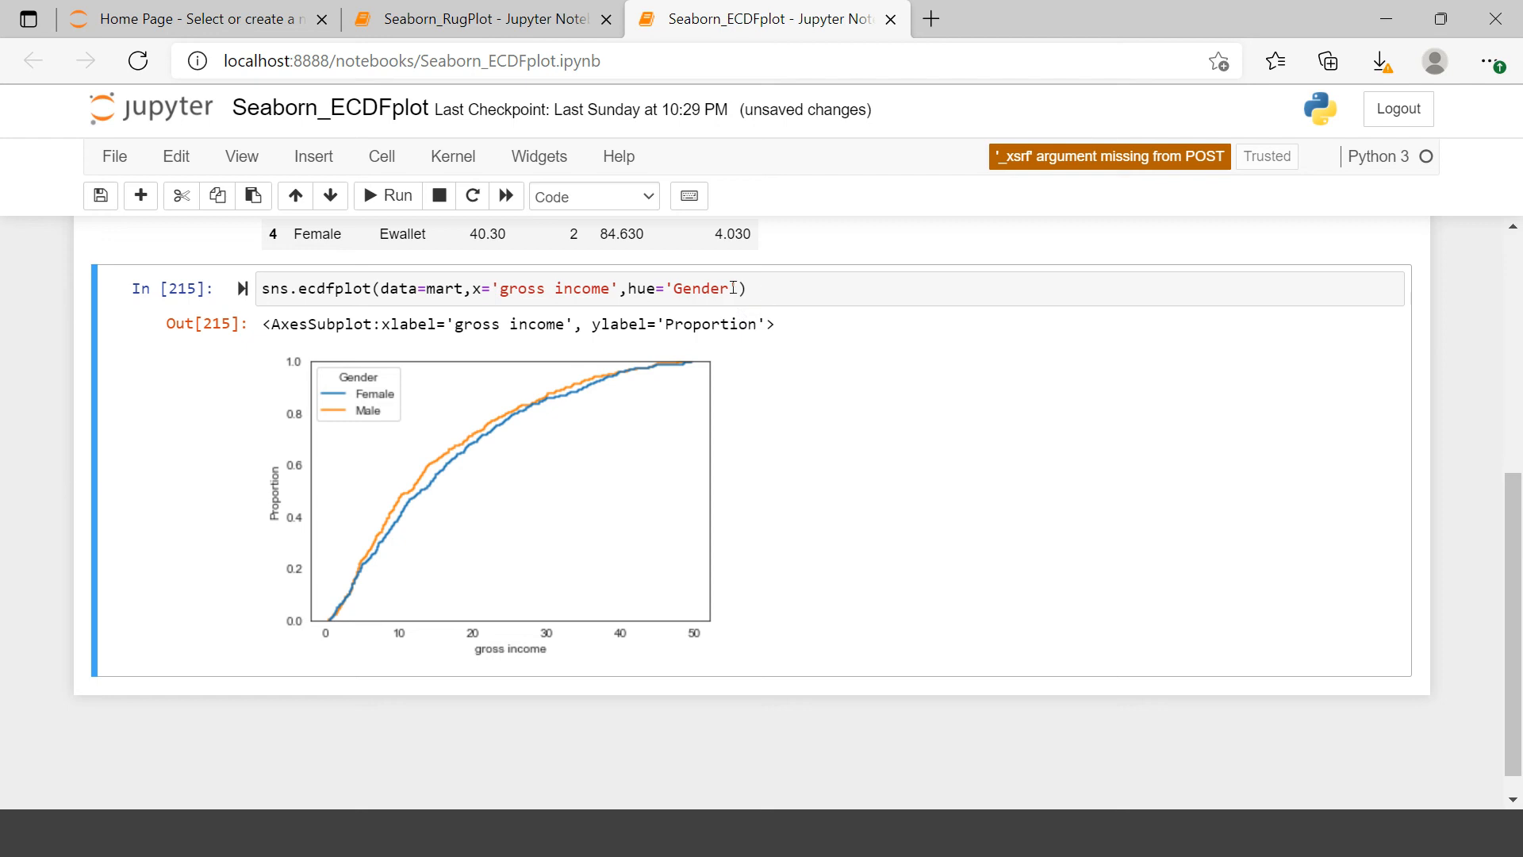
Add stat='count' to the ecdfplot call and rerun to plot cumulative counts
click(735, 287)
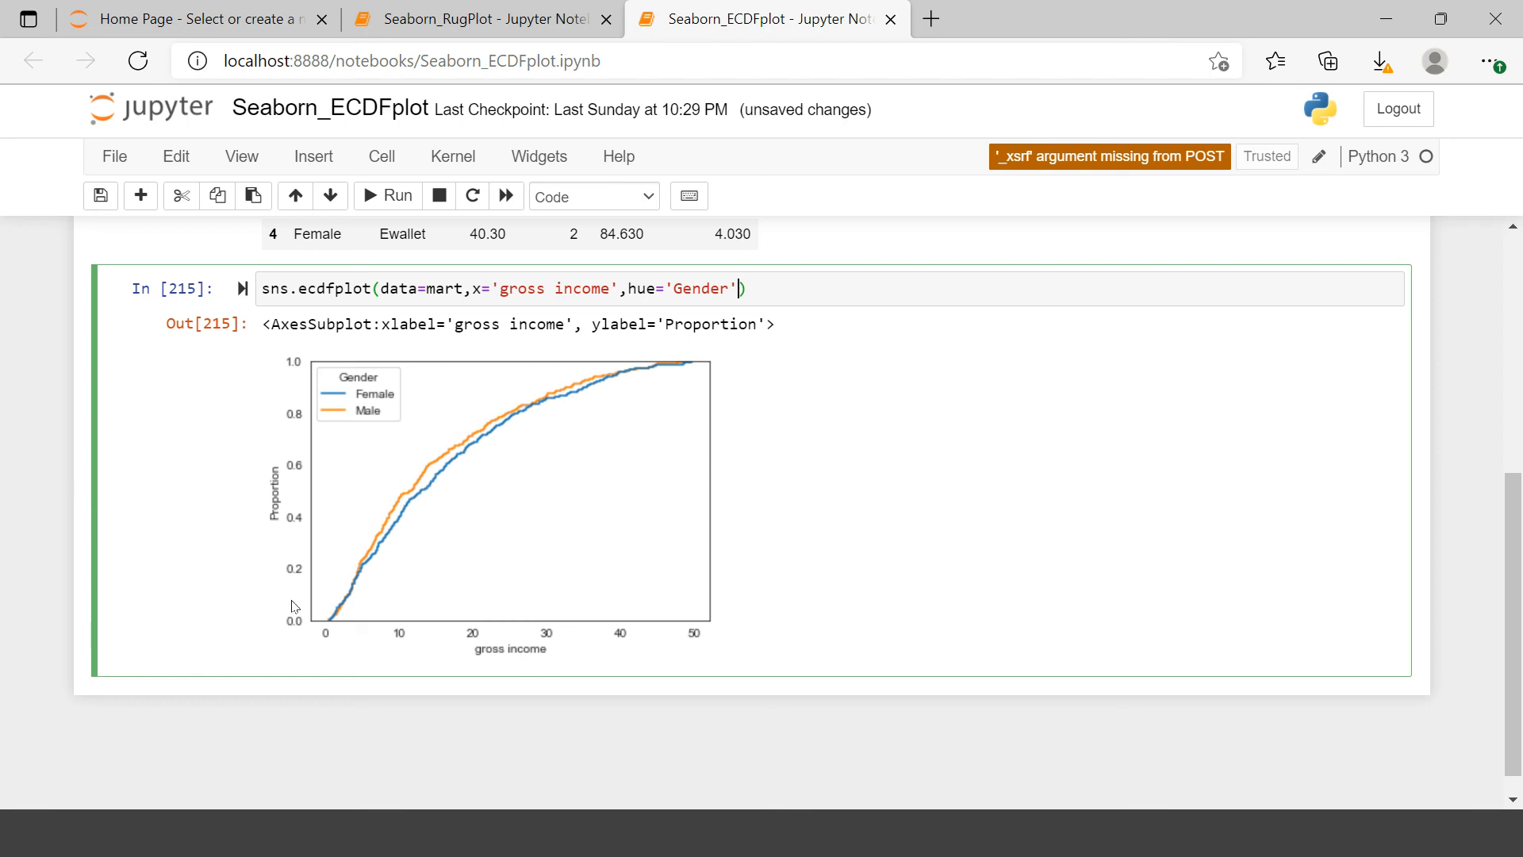
text(,)
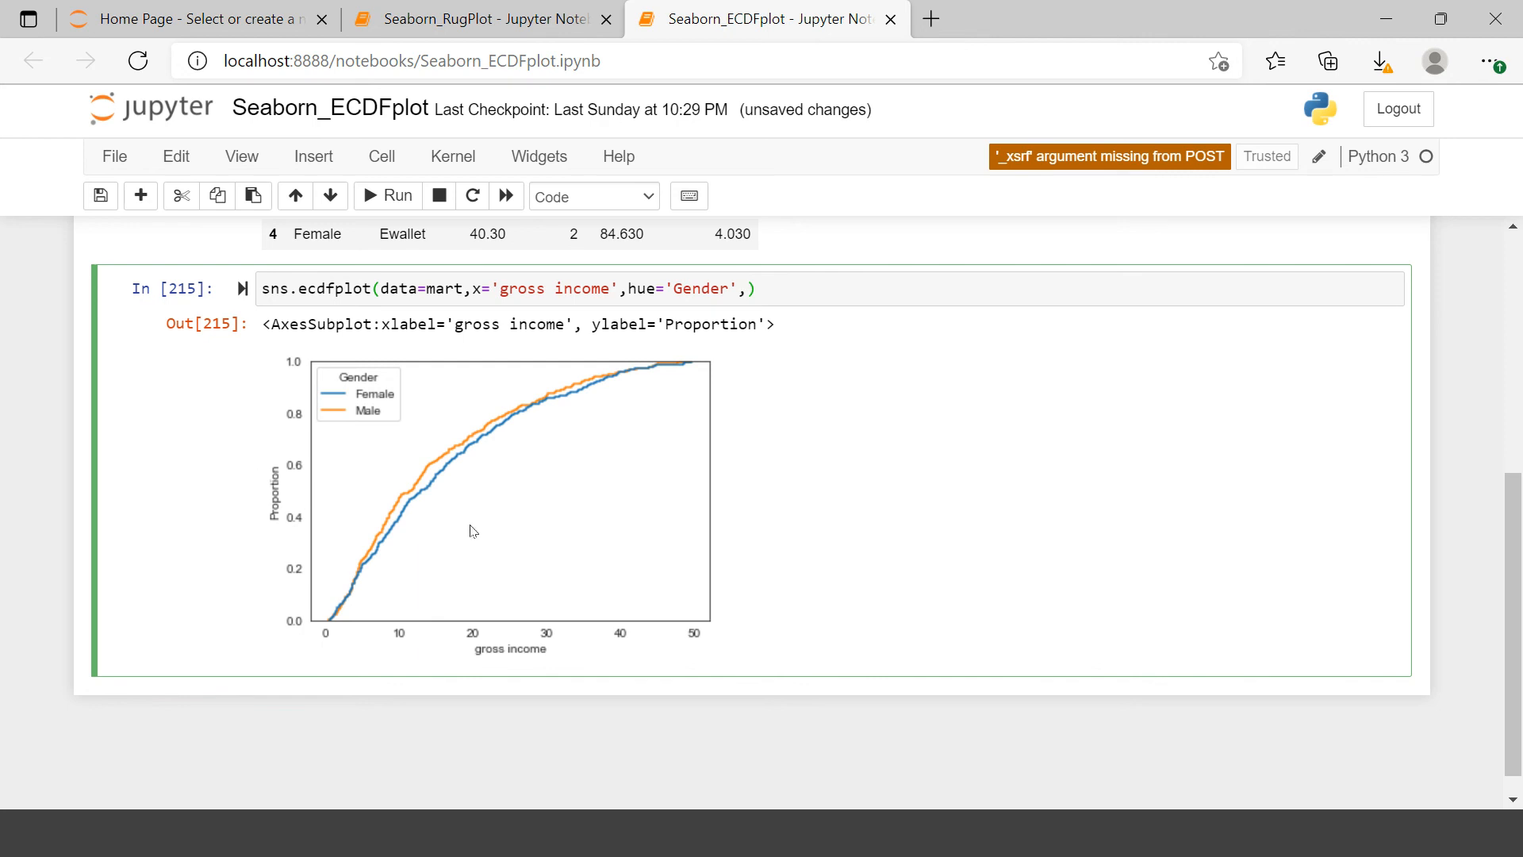
text(stat)
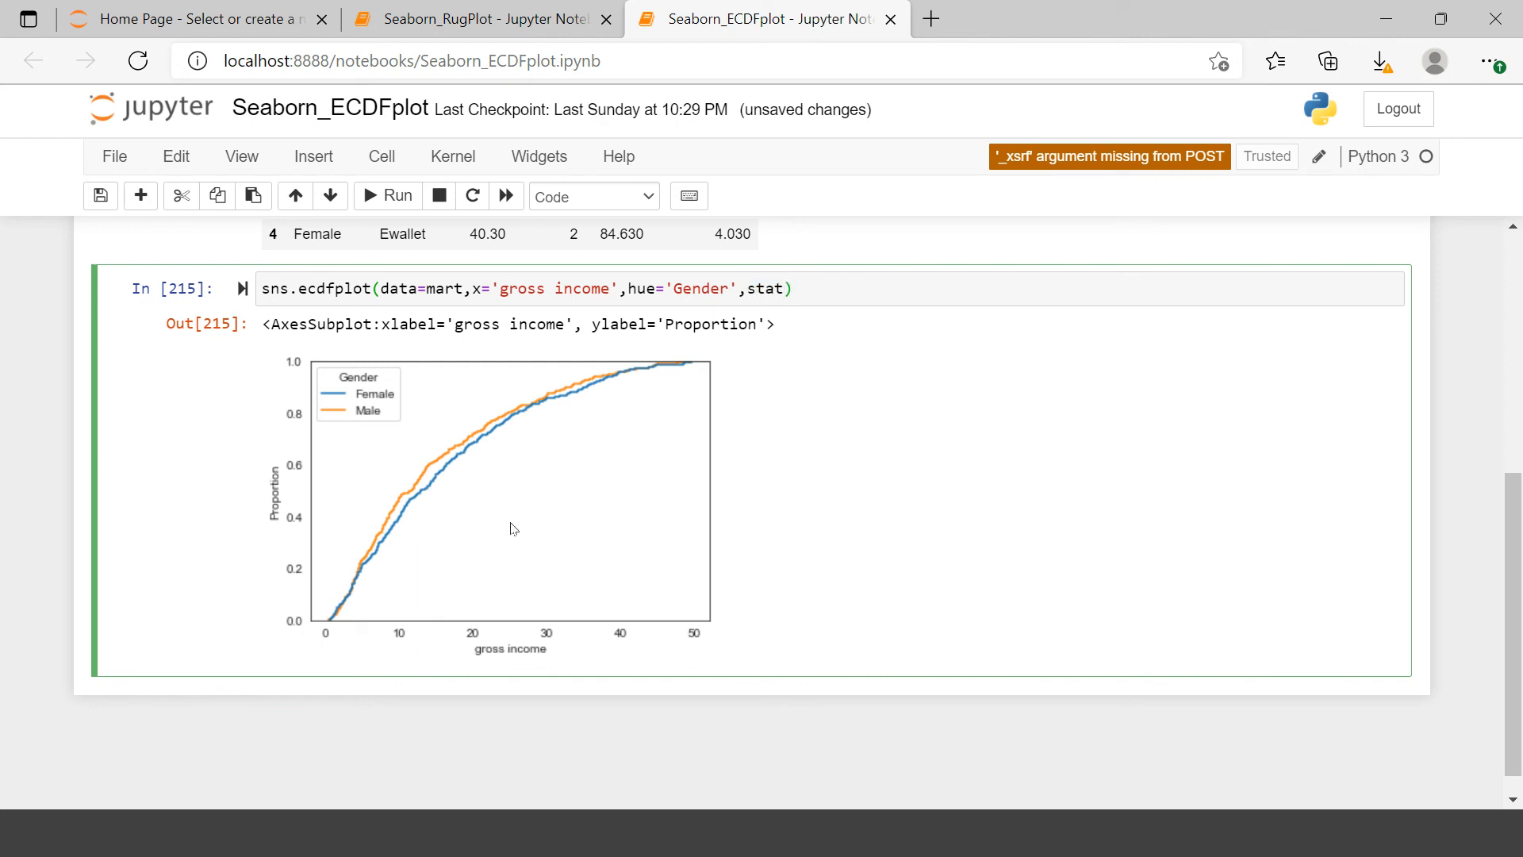
text(='count)
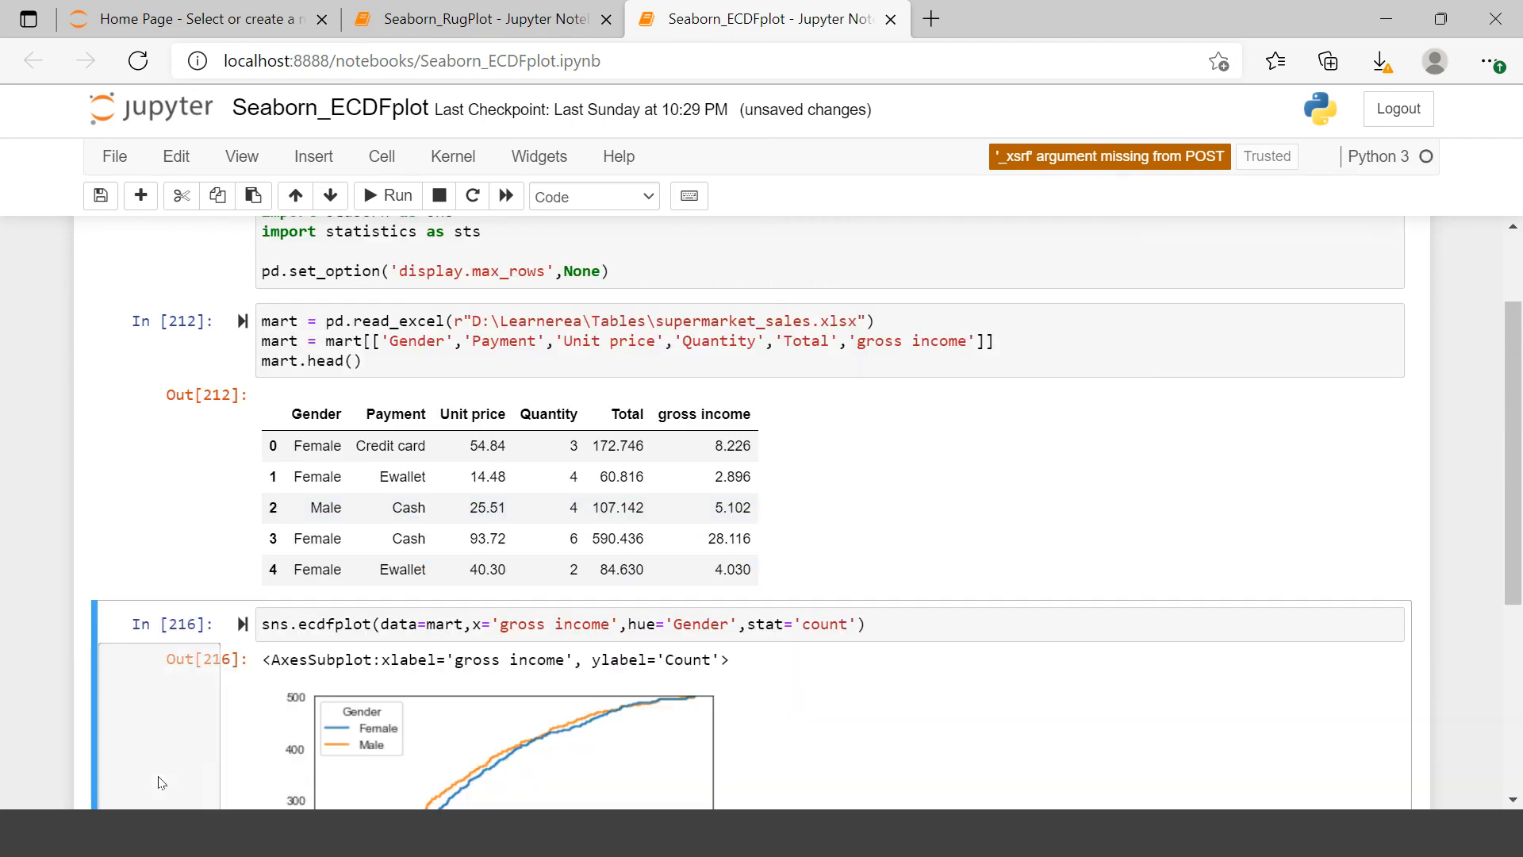
scroll(down, 3)
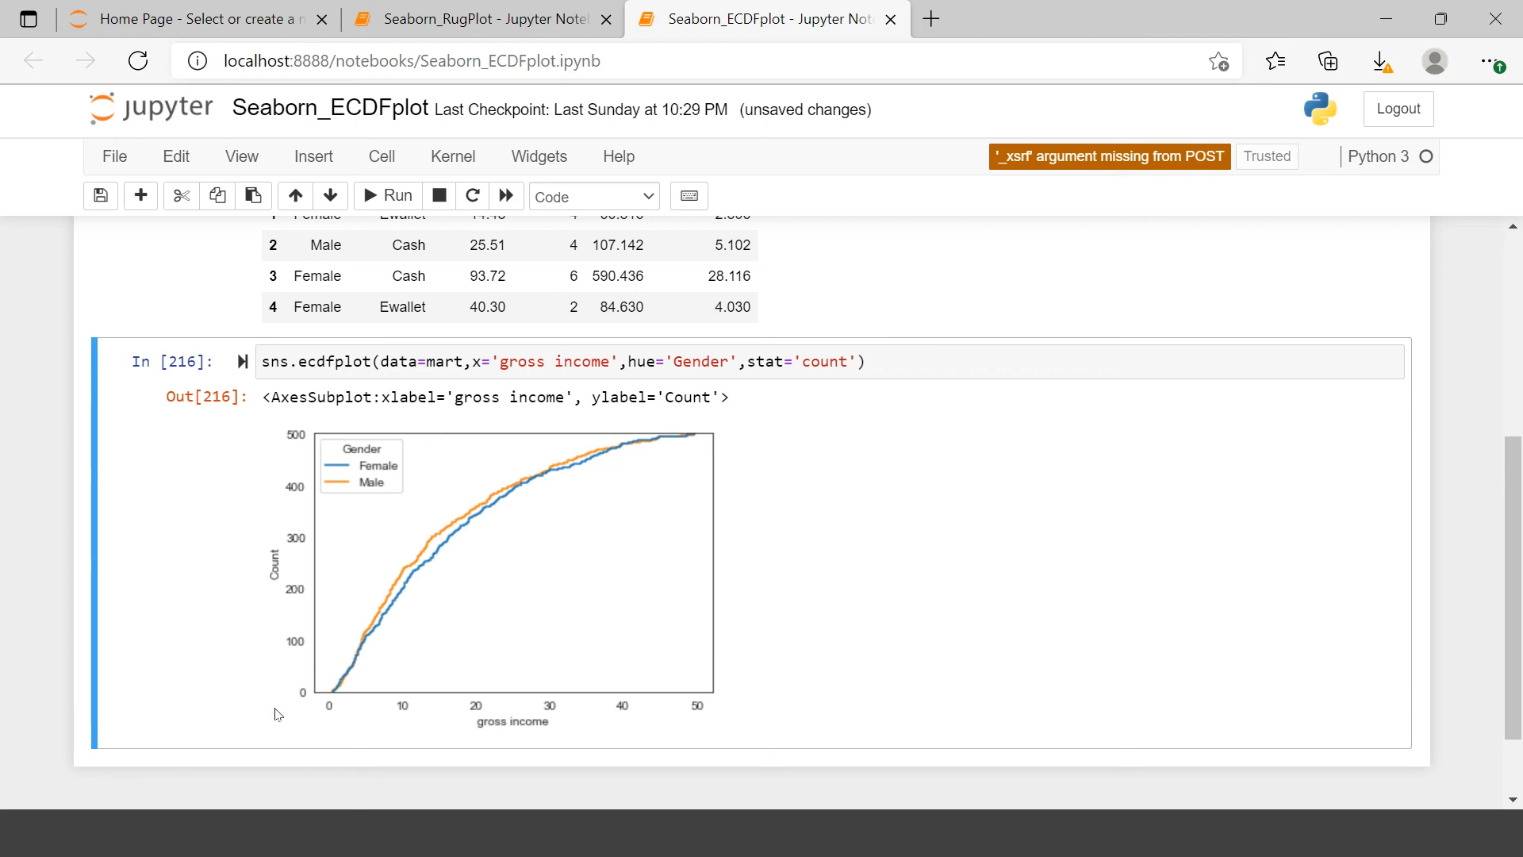
mouse_move(305, 711)
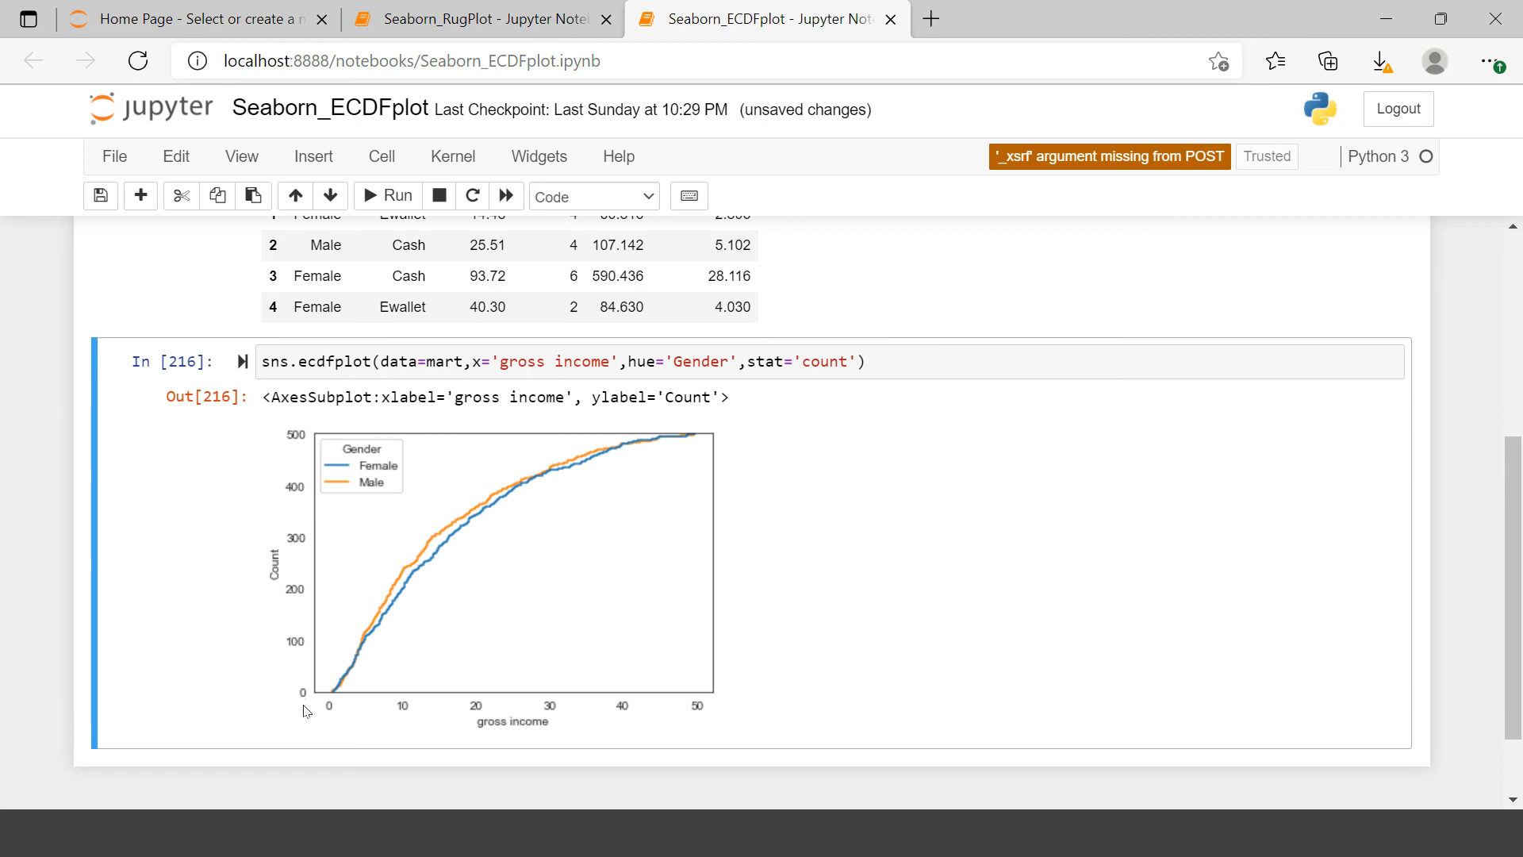
mouse_move(306, 435)
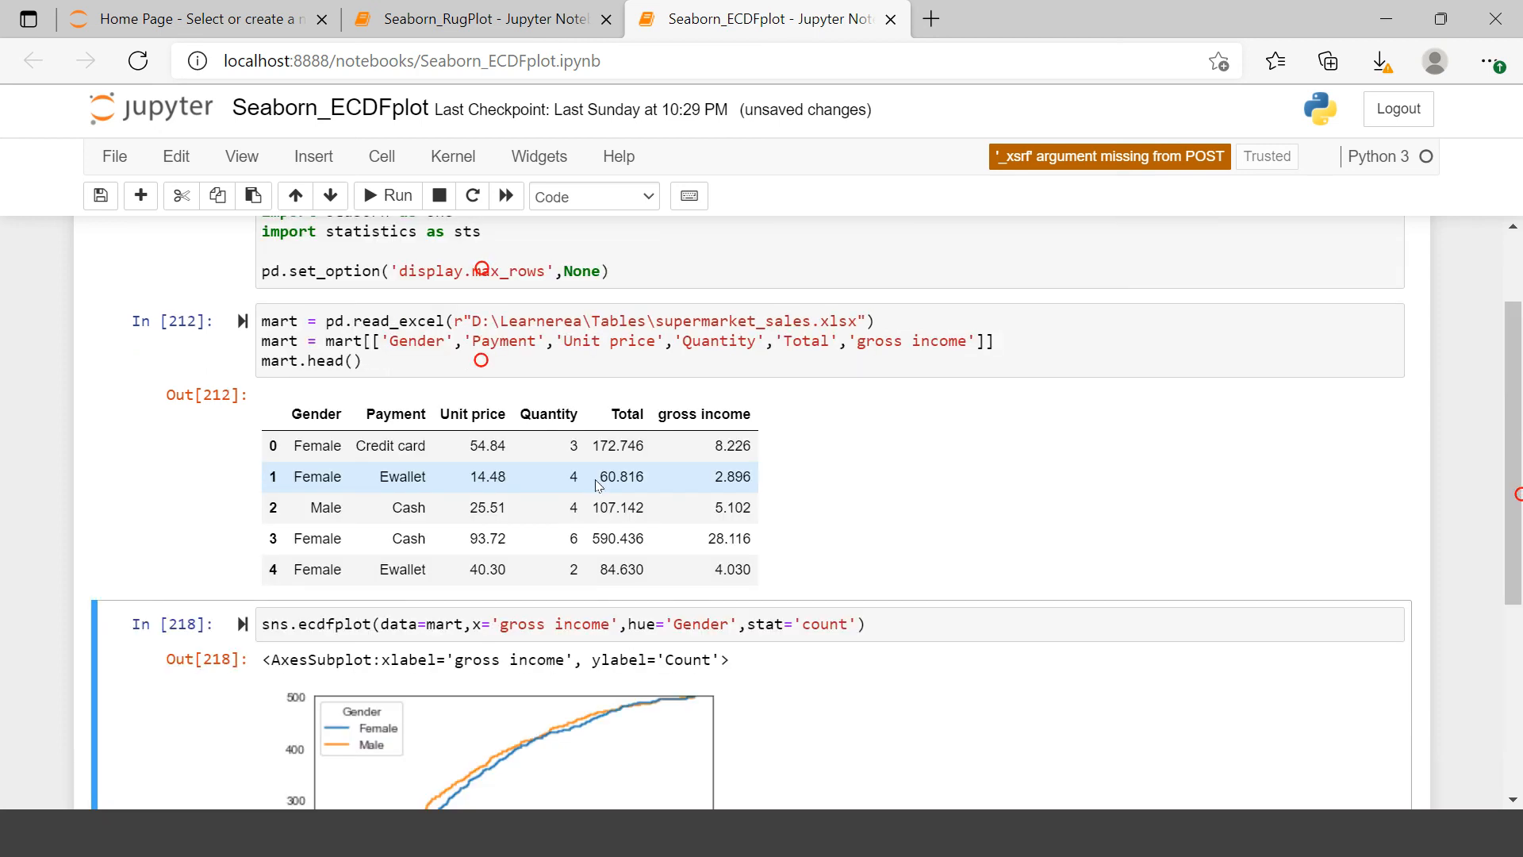
Scroll through the notebook to view the ECDF plot with gross income passed as y
scroll(down, 3)
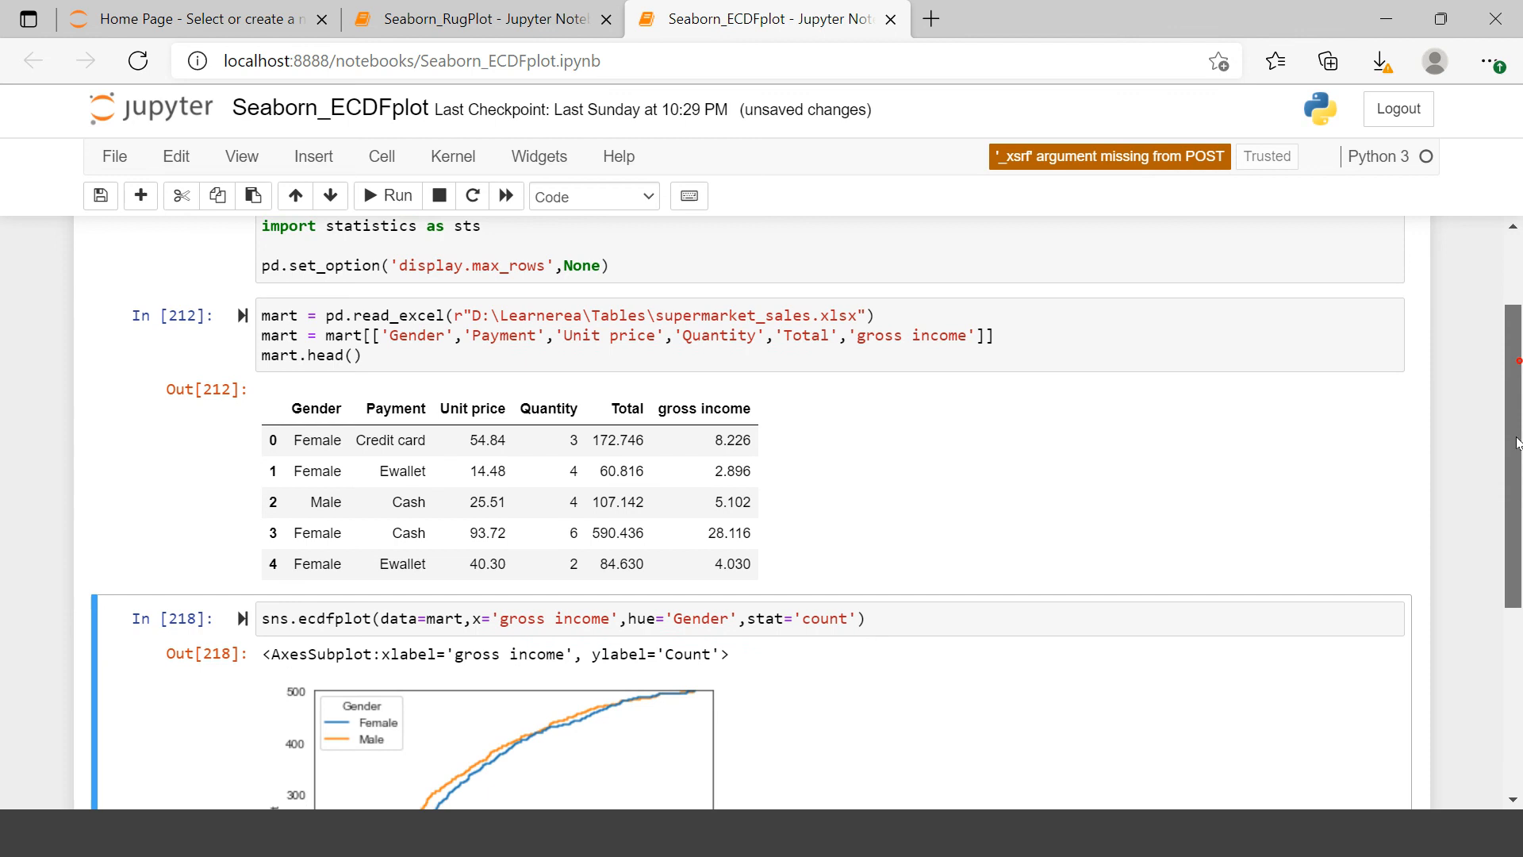
scroll(down, 3)
text(y)
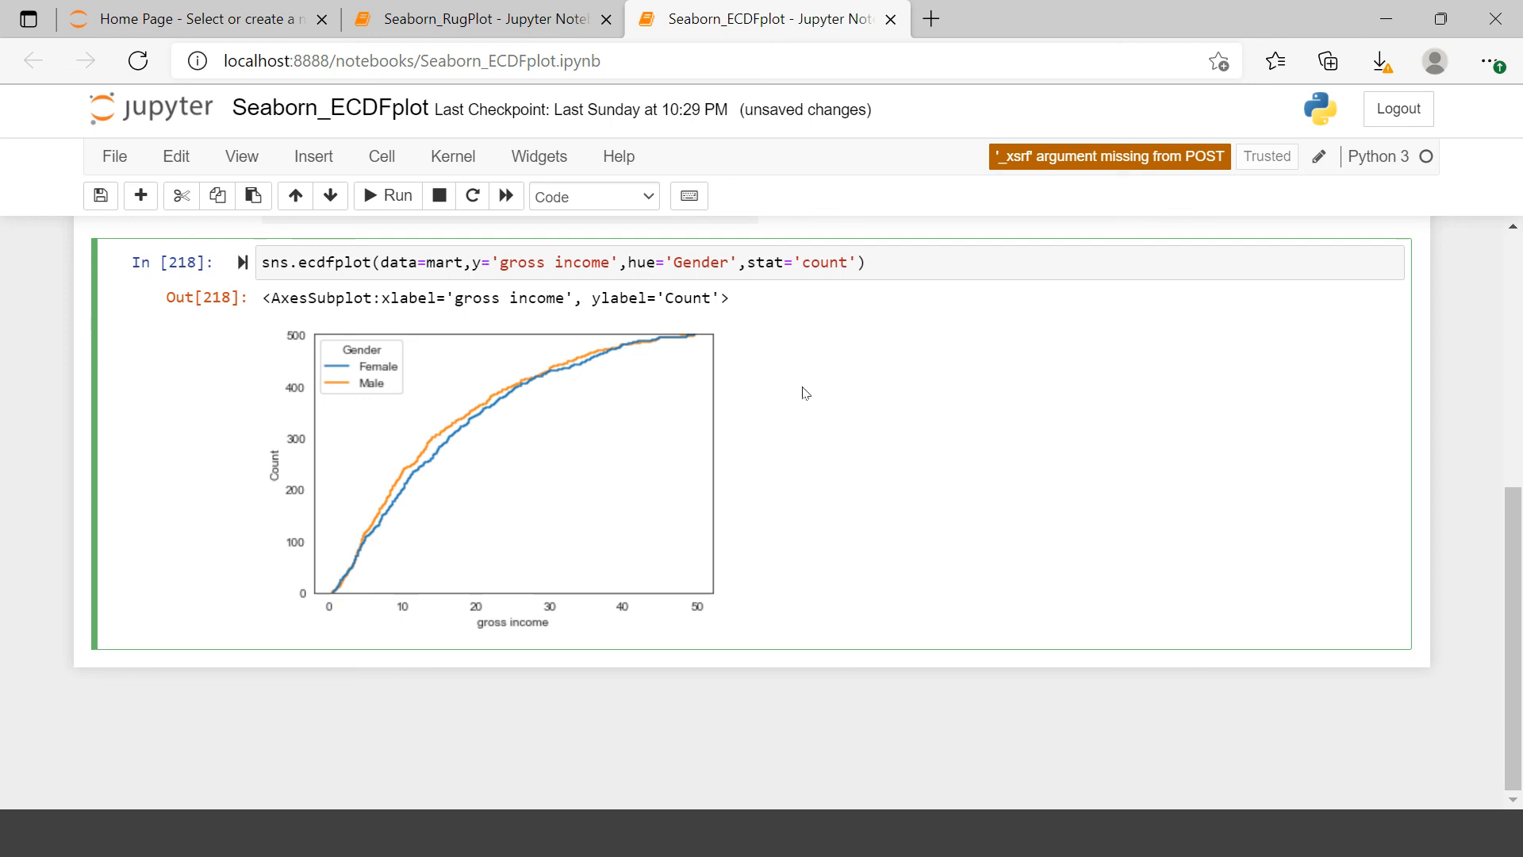
scroll(down, 3)
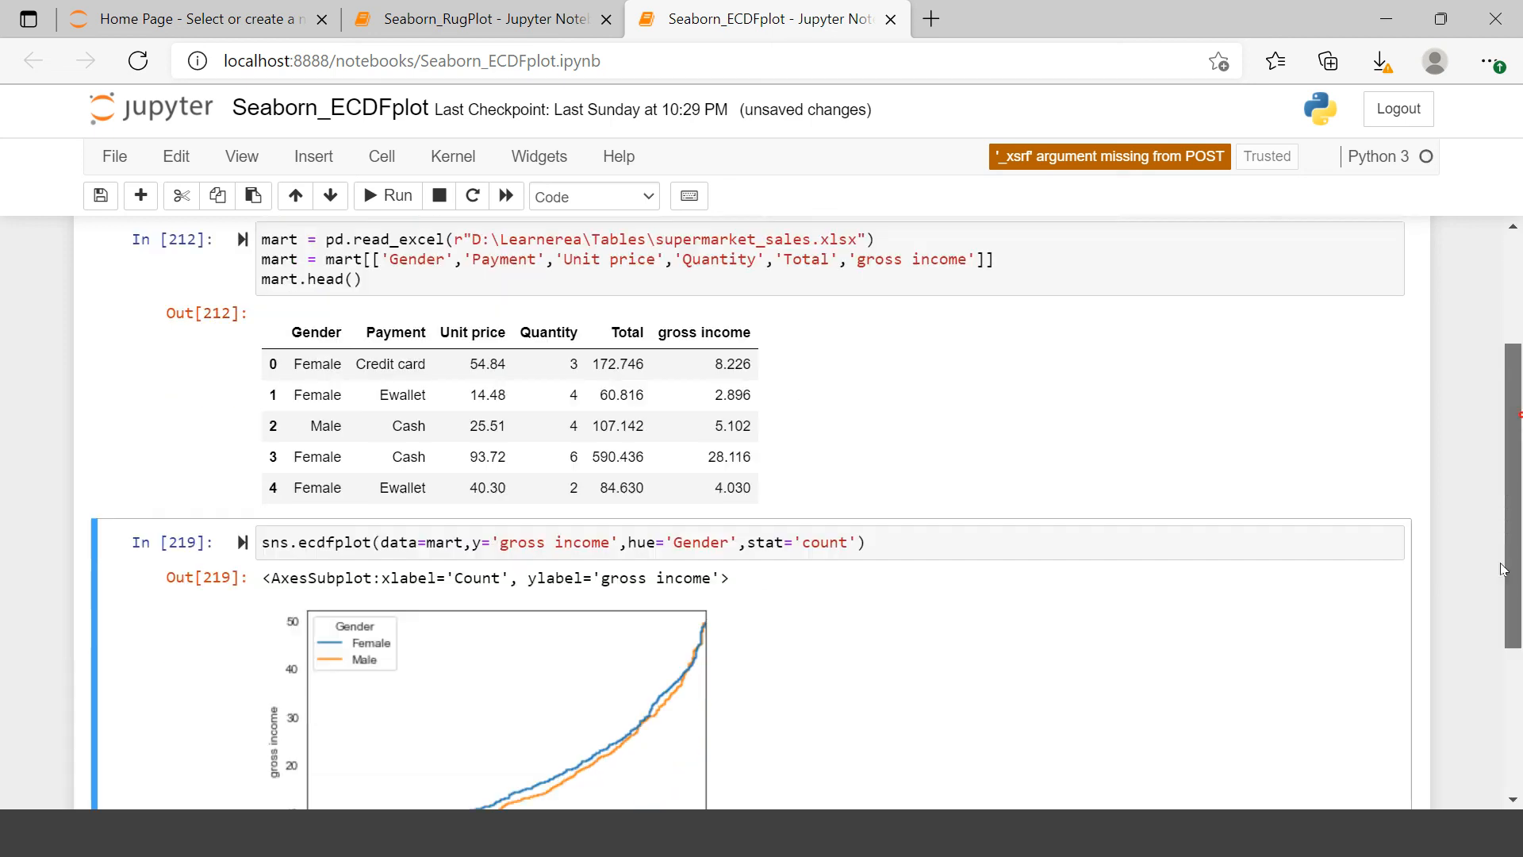
scroll(down, 3)
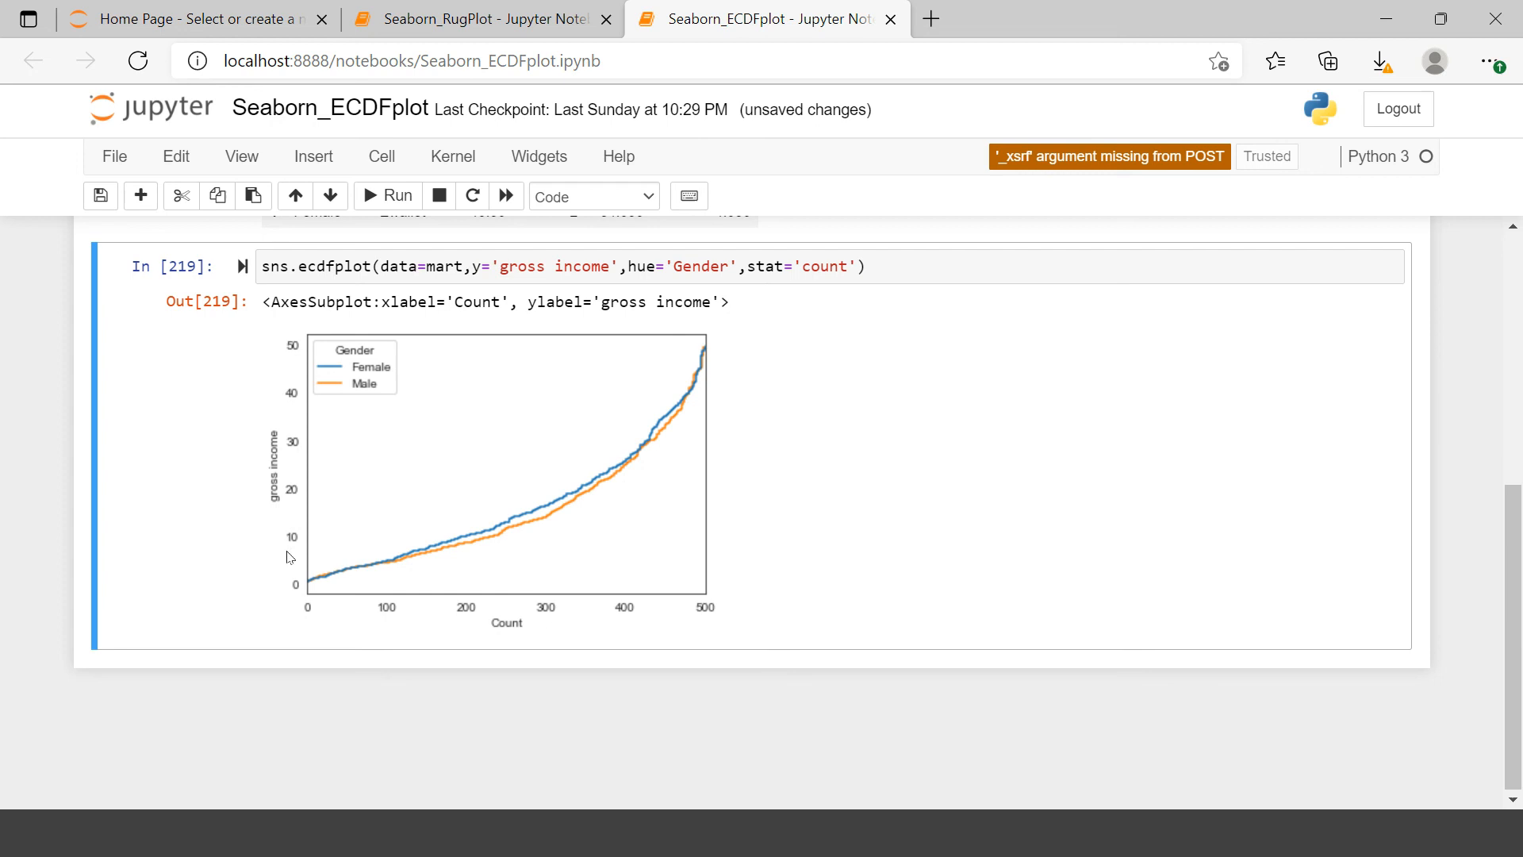
mouse_move(858, 607)
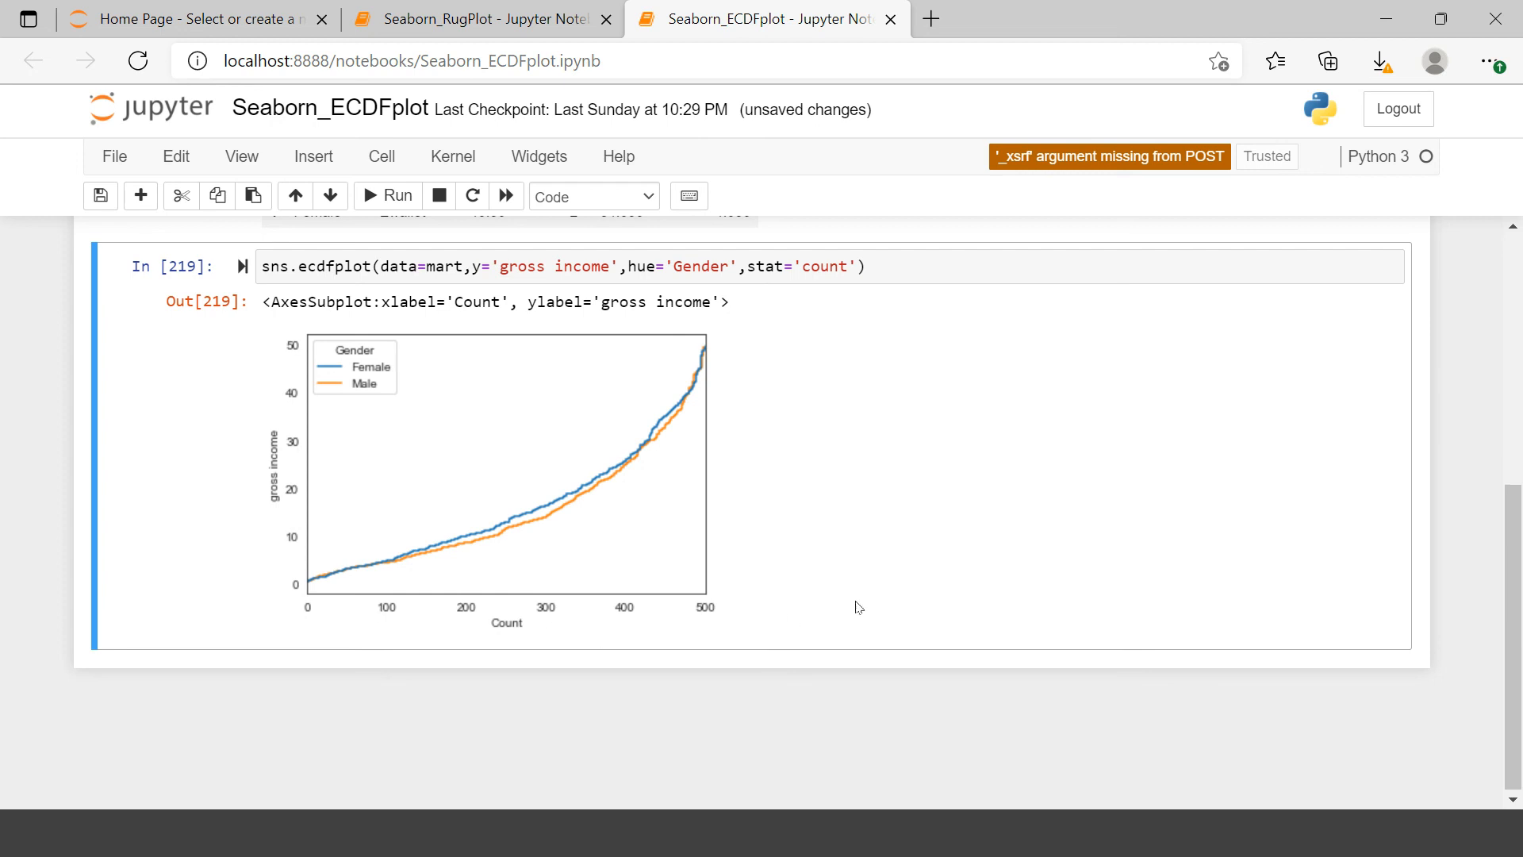